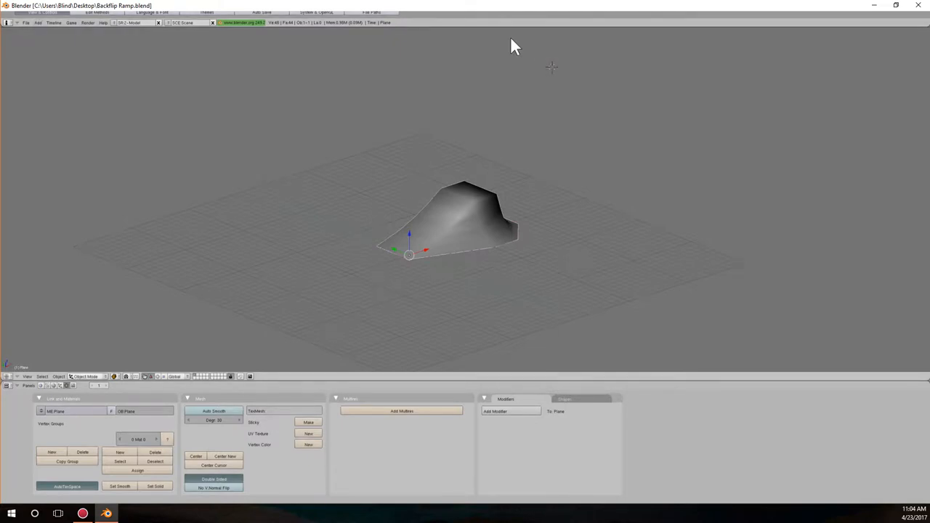
# - Open the ROR utilities folder in File Explorer over the Blender ramp scene
pyautogui.click(27, 22)
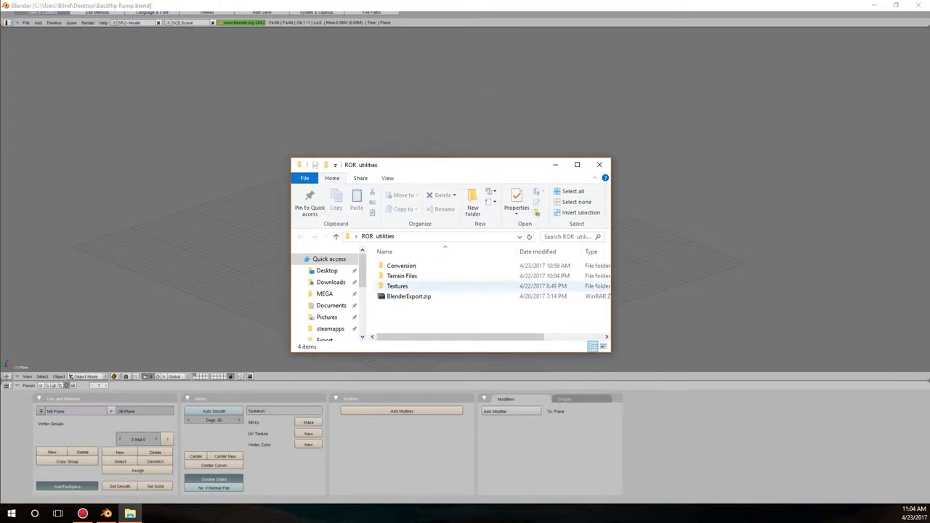
# - Inspect the purplecrush and Dirt_Textures images in the Textures folder, then close the window
pyautogui.doubleClick(402, 265)
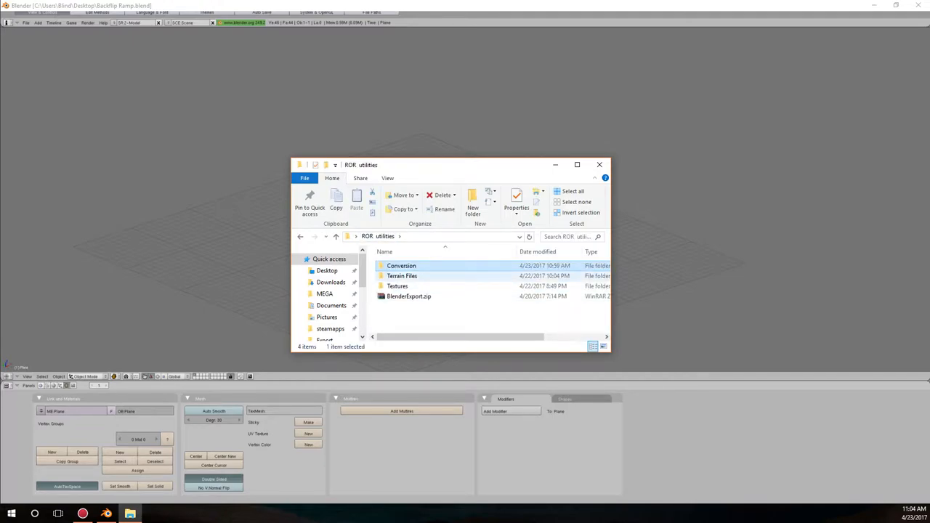
pyautogui.doubleClick(402, 276)
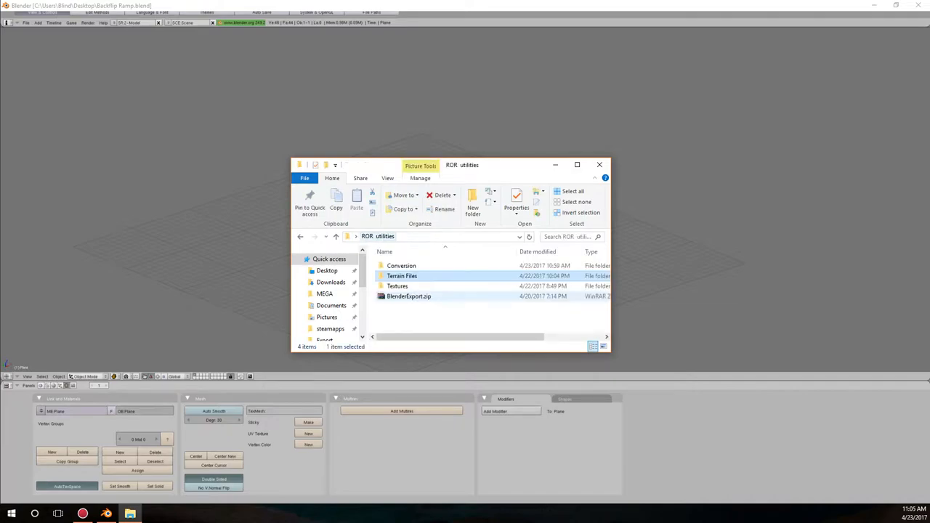
pyautogui.doubleClick(397, 285)
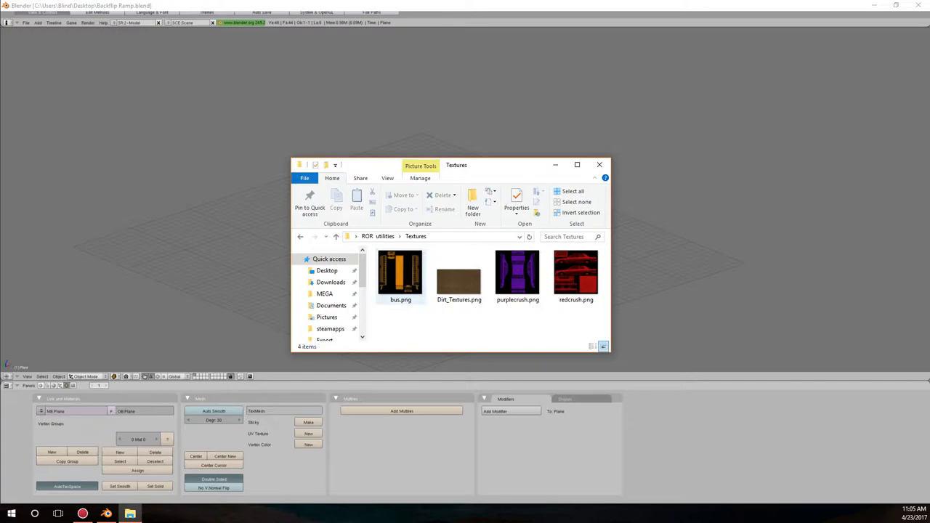
pyautogui.click(518, 274)
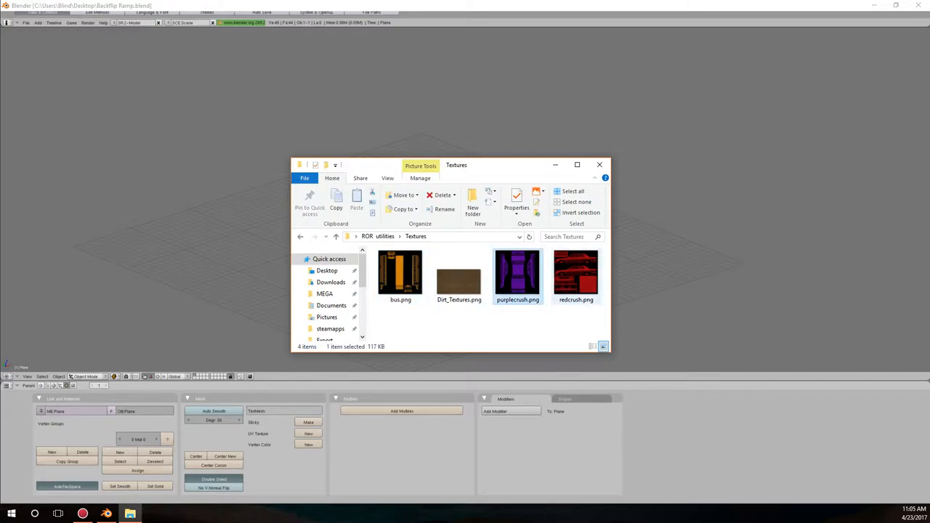
pyautogui.click(459, 276)
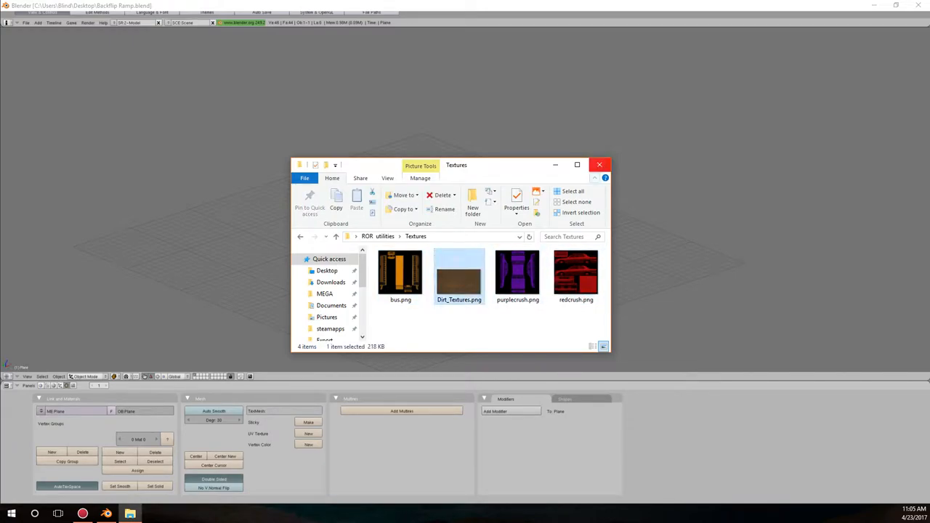
pyautogui.click(598, 164)
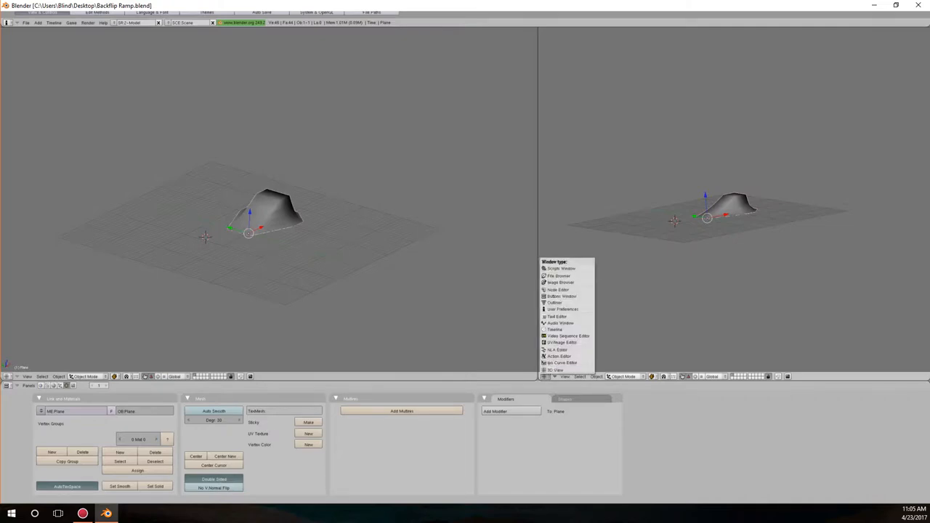
pyautogui.moveTo(561, 342)
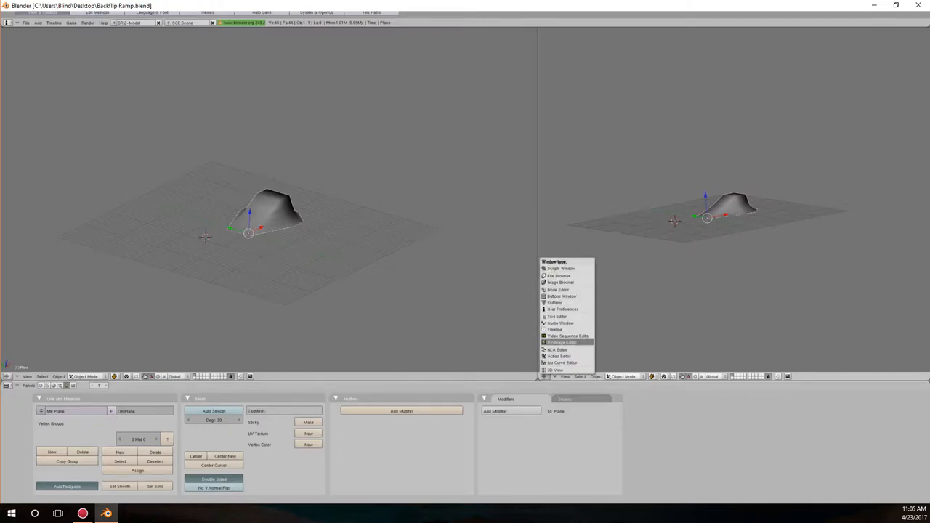
# - Turn the right-hand pane into a UV/Image Editor beside the ramp's 3D view
pyautogui.click(566, 341)
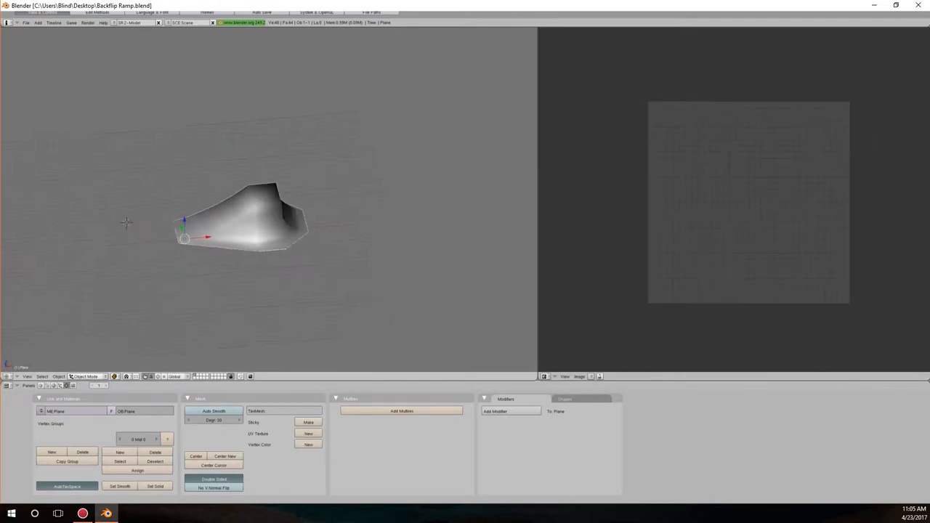
# - Unwrap the ramp's faces in Edit Mode and bring up the image file browser
pyautogui.click(86, 371)
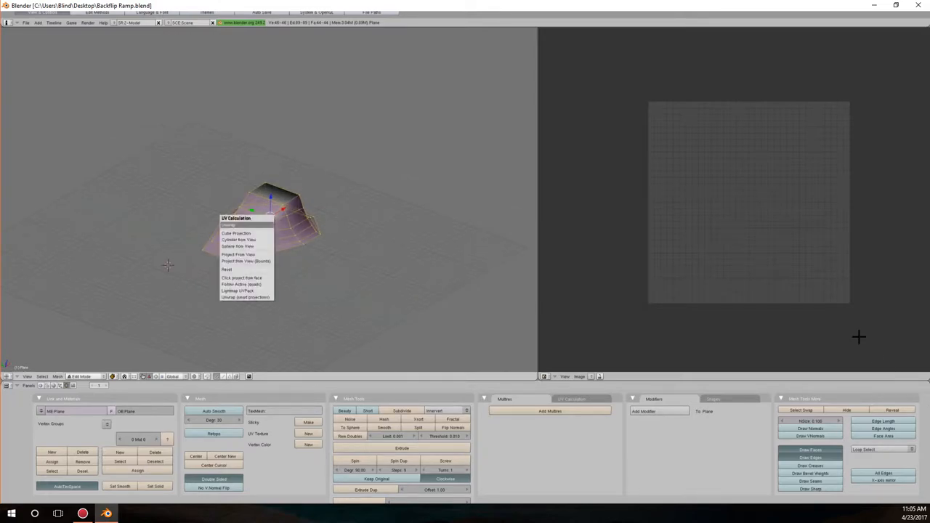
pyautogui.click(229, 225)
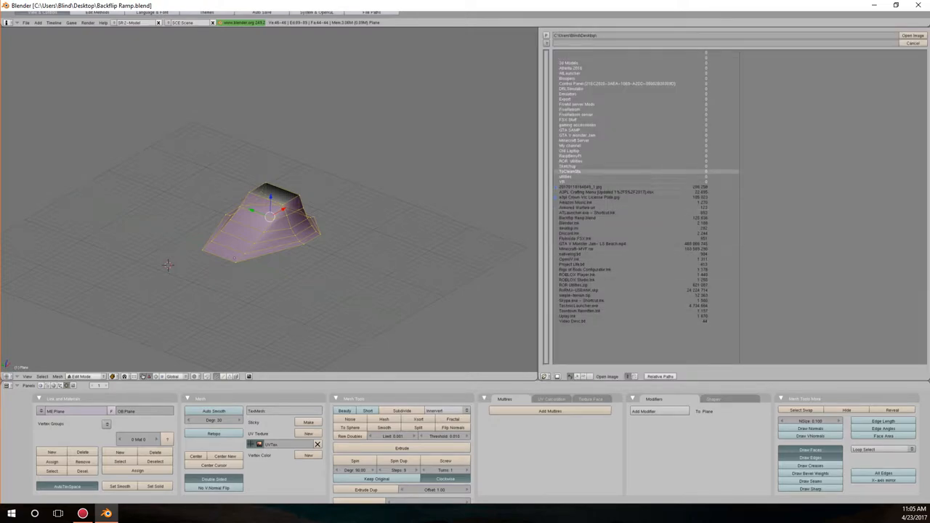
# - Apply Dirt_Textures.png from ROR utilities/Textures to the ramp, shown textured in one 3D view
pyautogui.doubleClick(571, 160)
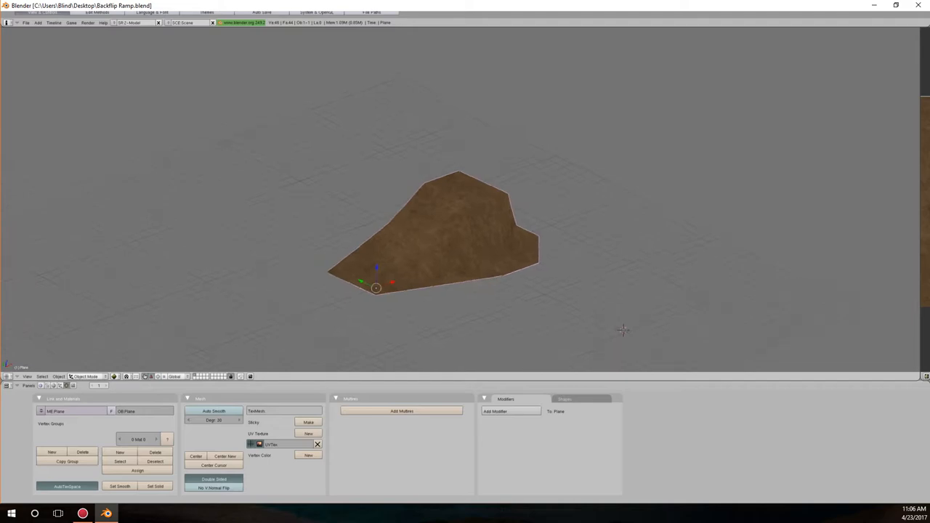
# - Export the ramp mesh, BackFlipRamp material and dirt texture with the OGRE Meshes Exporter
pyautogui.click(26, 22)
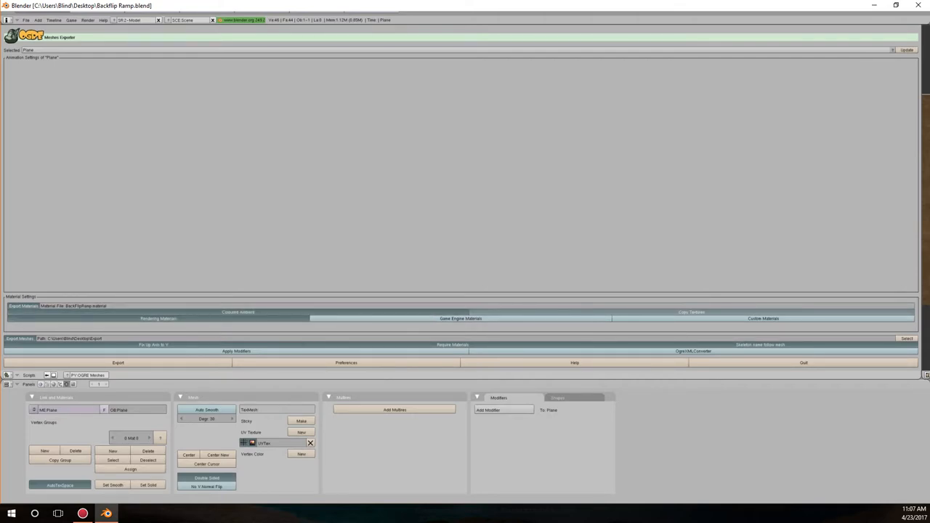
pyautogui.moveTo(460, 318)
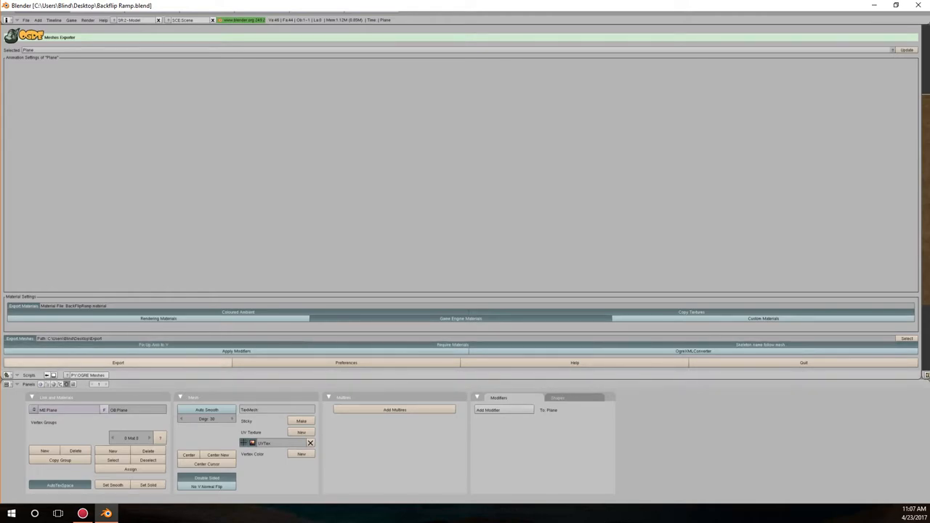
pyautogui.click(118, 363)
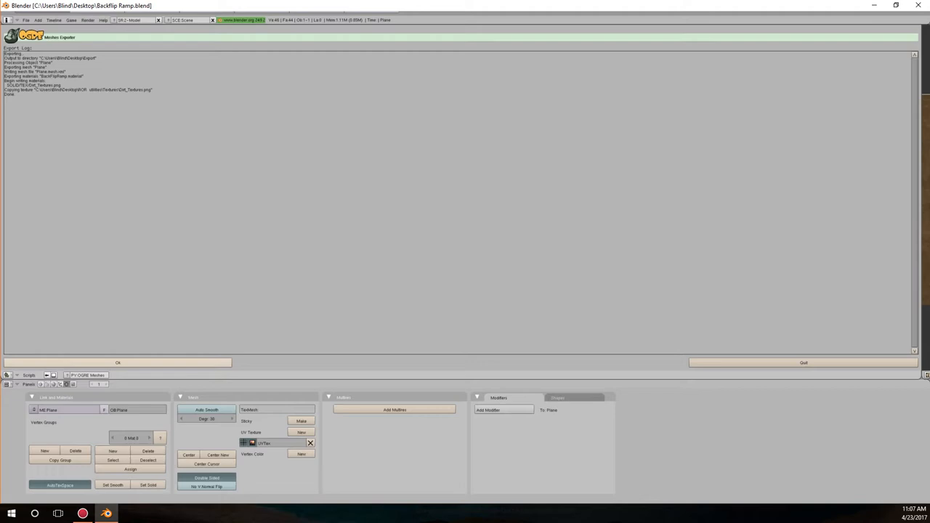
pyautogui.moveTo(478, 149)
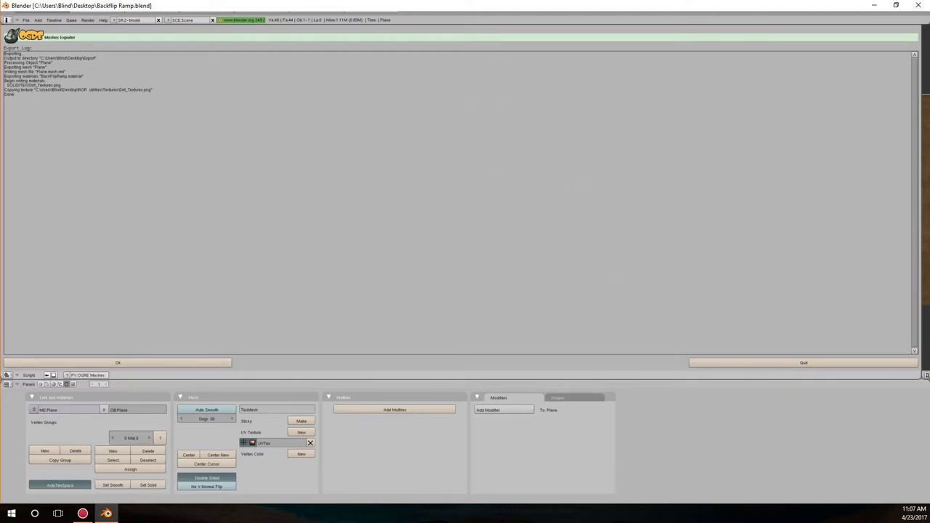
pyautogui.click(118, 362)
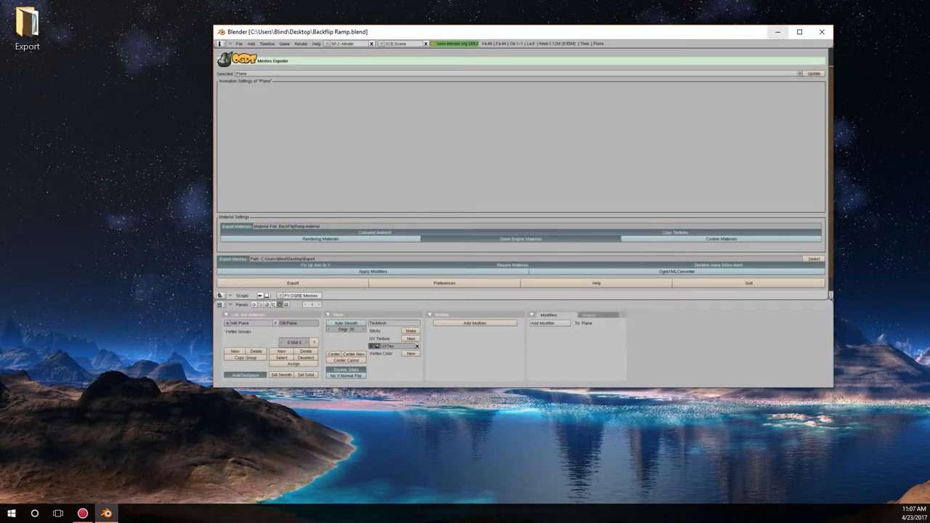
# - Rename Plane.mesh.xml to BackFlipRamp.mesh.xml in the desktop Export folder
pyautogui.click(822, 31)
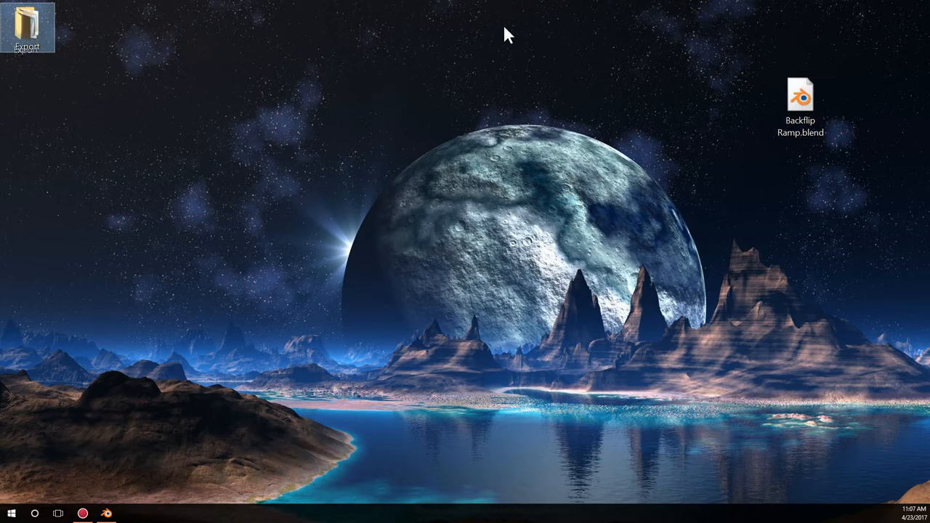
pyautogui.doubleClick(27, 22)
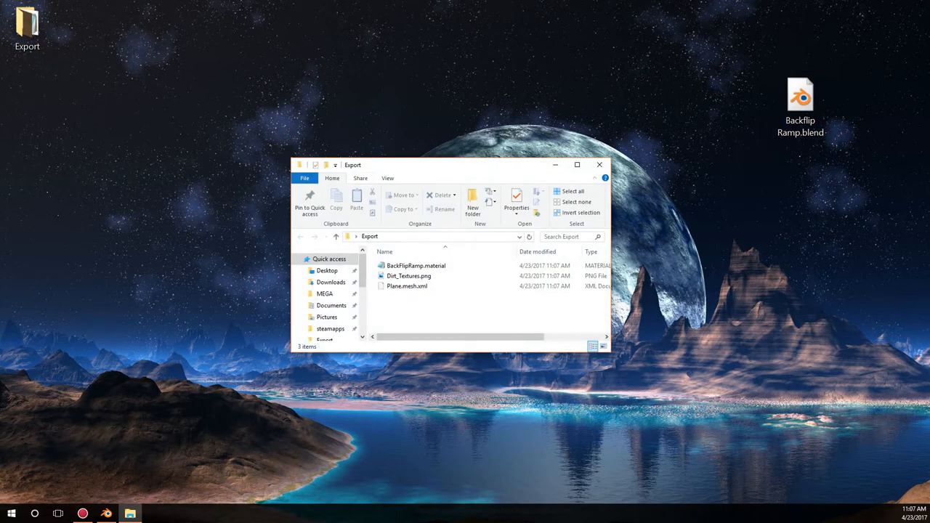
pyautogui.click(415, 265)
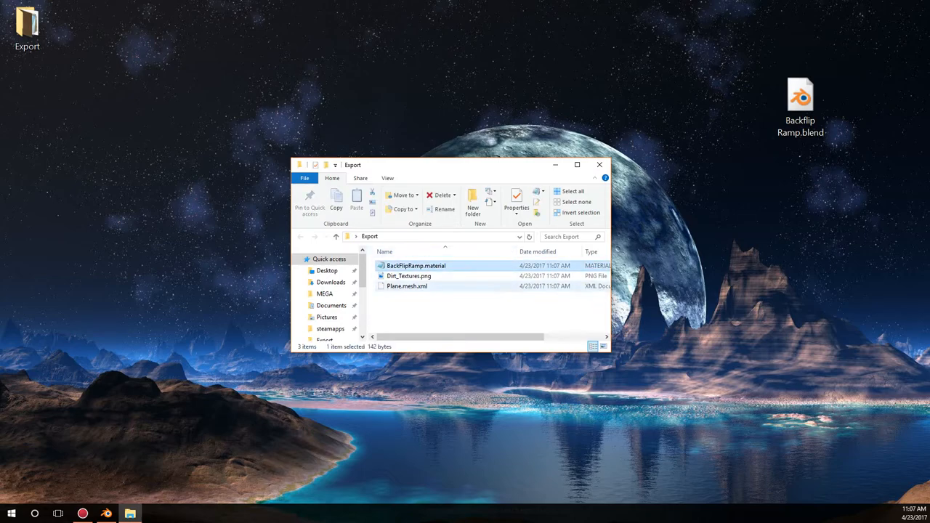
pyautogui.click(407, 286)
pyautogui.write('BackFlipRamp')
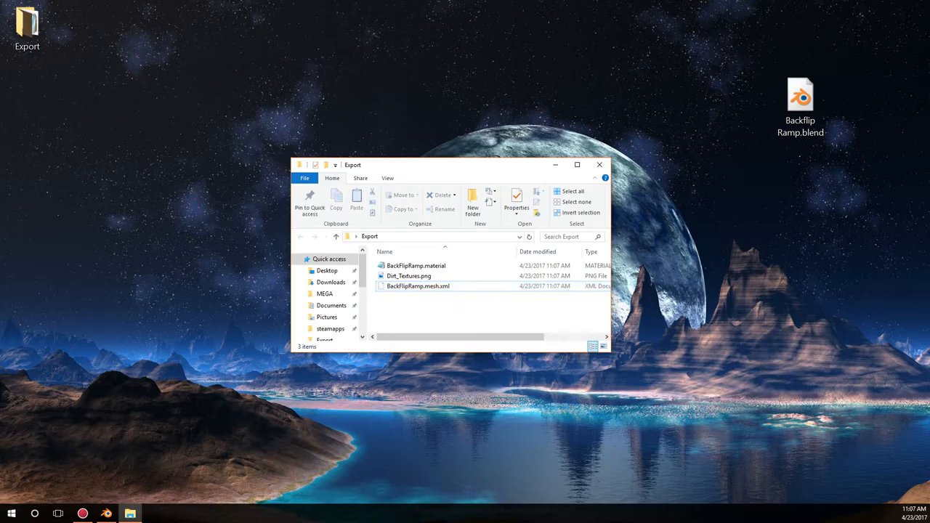
pyautogui.click(154, 514)
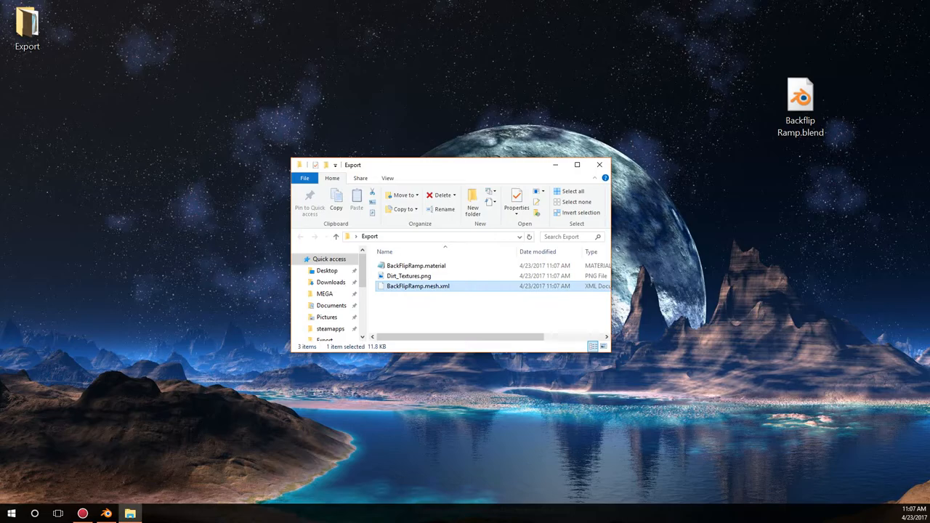
# - Check the face entries of BackFlipRamp.mesh.xml in Internet Explorer
pyautogui.doubleClick(418, 285)
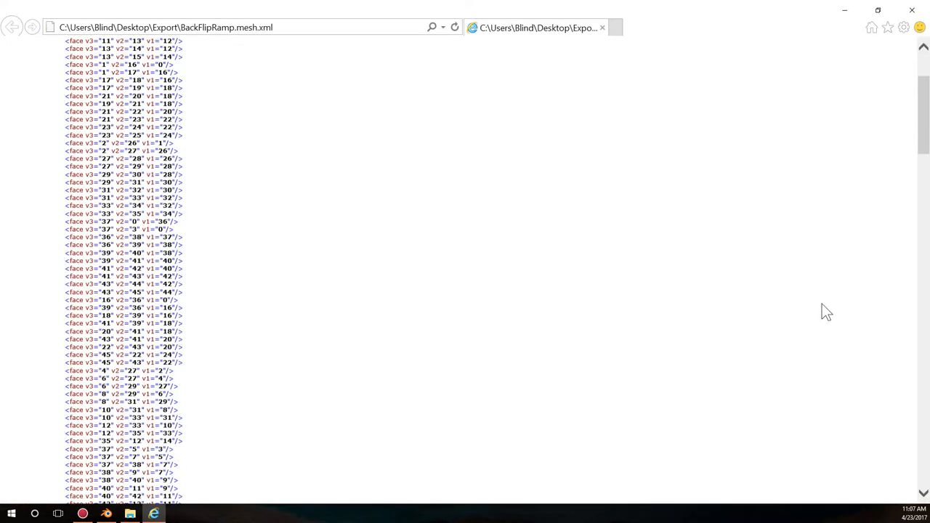
pyautogui.scroll(-3)
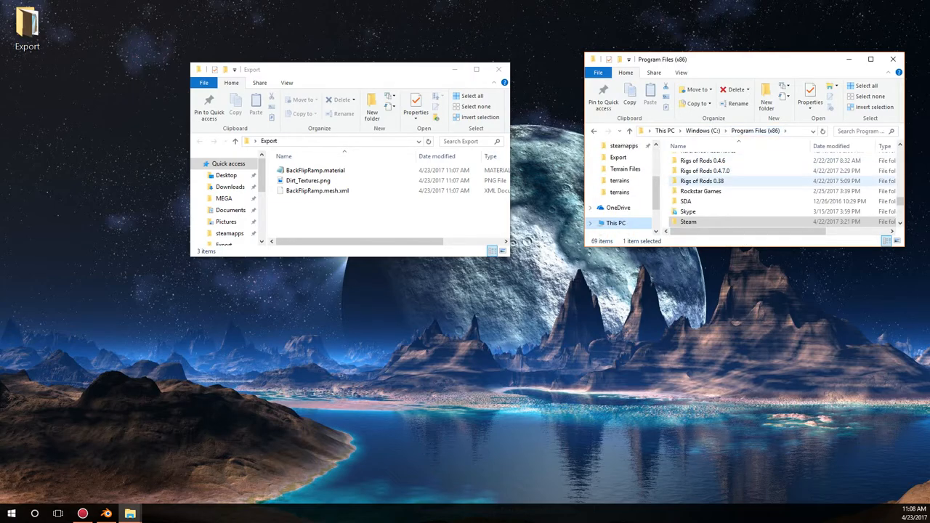
# - Convert BackFlipRamp.mesh.xml to BackFlipRamp.mesh using OgreXMLConverter from Rigs of Rods 0.38
pyautogui.doubleClick(701, 180)
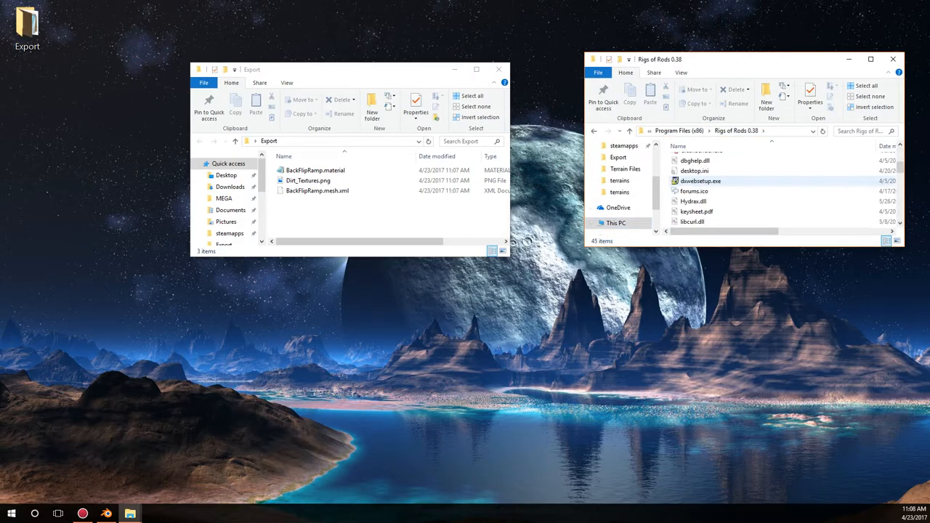
pyautogui.scroll(-3)
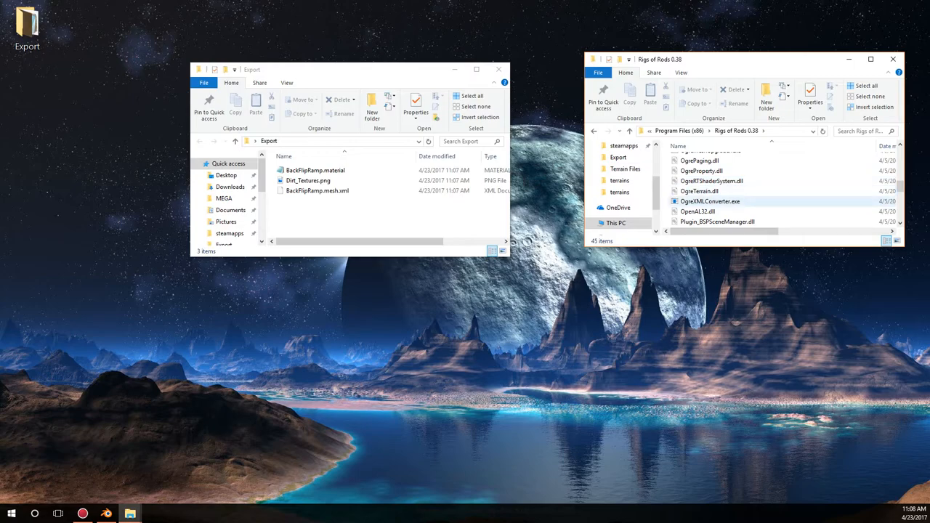
pyautogui.click(318, 191)
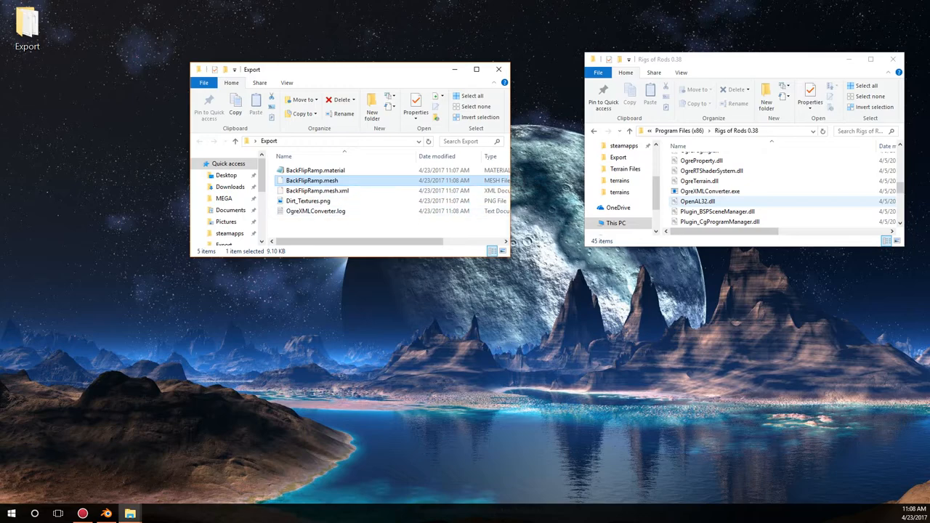
# - Delete BackFlipRamp.mesh.xml from the Export folder
pyautogui.click(308, 201)
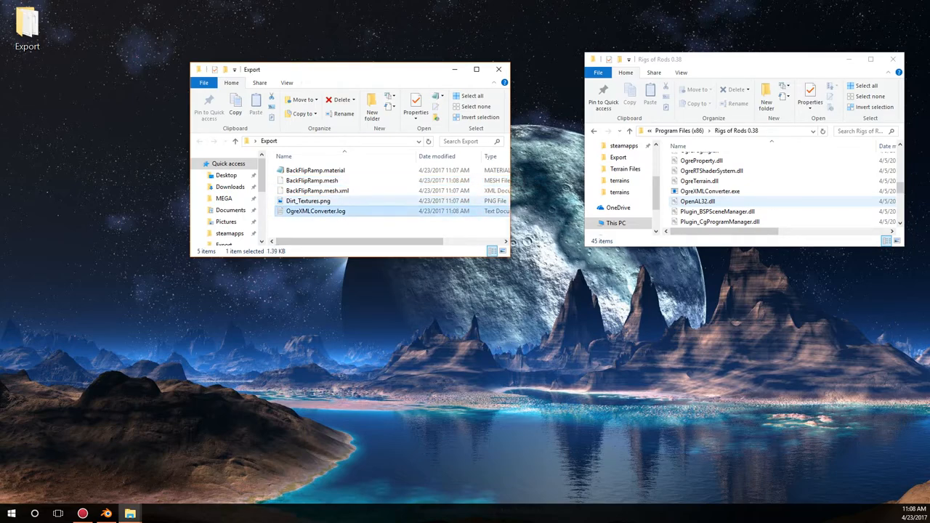
pyautogui.click(338, 99)
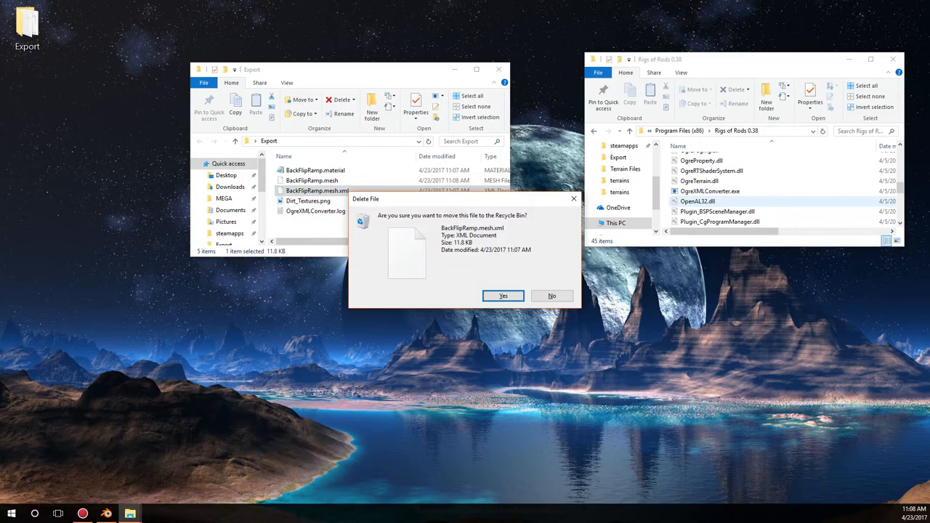
pyautogui.click(503, 296)
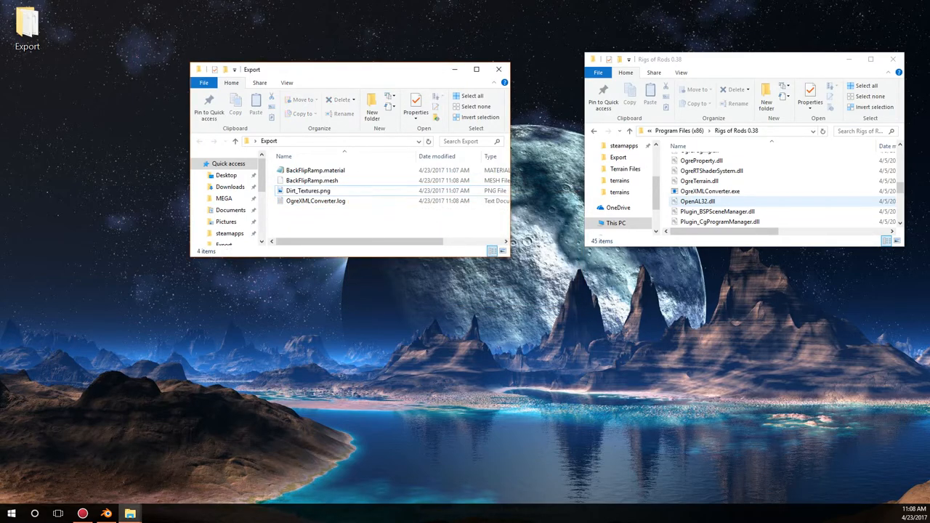
# - Copy simple.raw, simple.cfg, TestTrack.odef and TestTrack.terrn from Terrain Files into Export
pyautogui.click(315, 200)
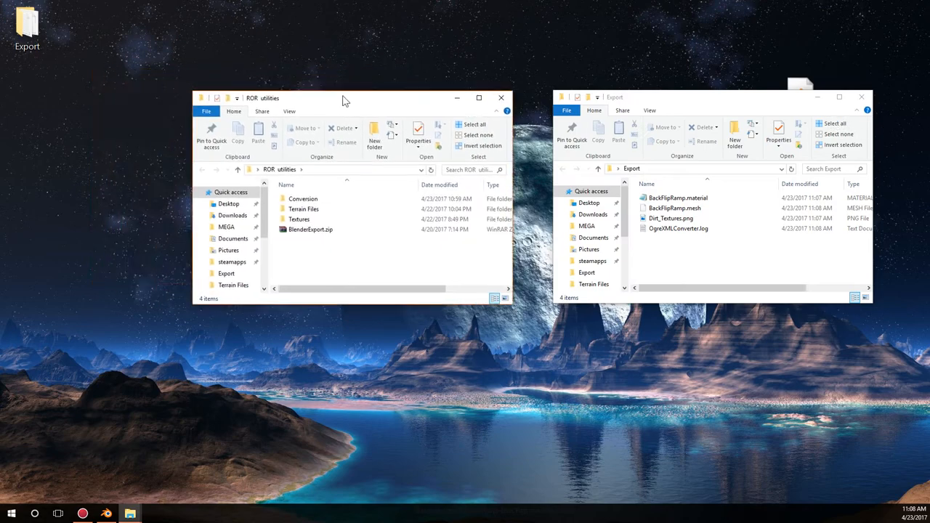
pyautogui.click(308, 210)
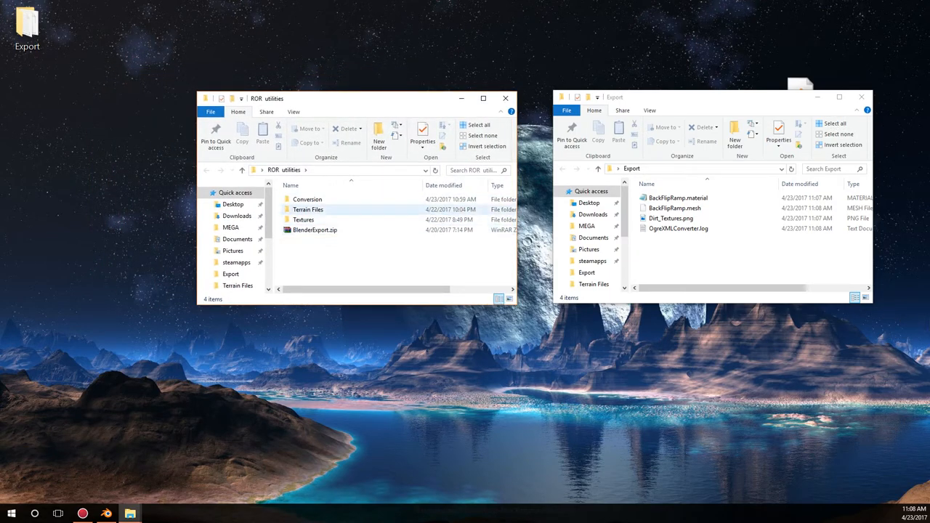
pyautogui.doubleClick(308, 210)
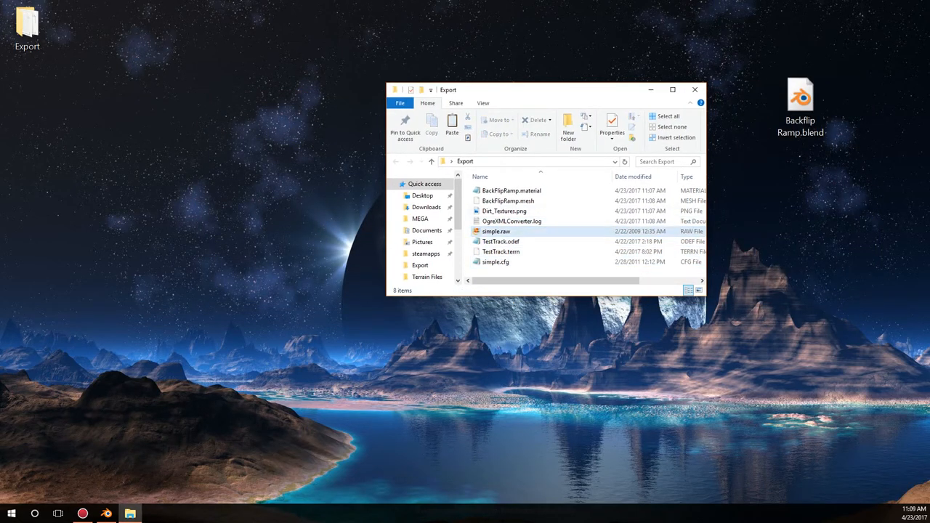
pyautogui.moveTo(501, 242)
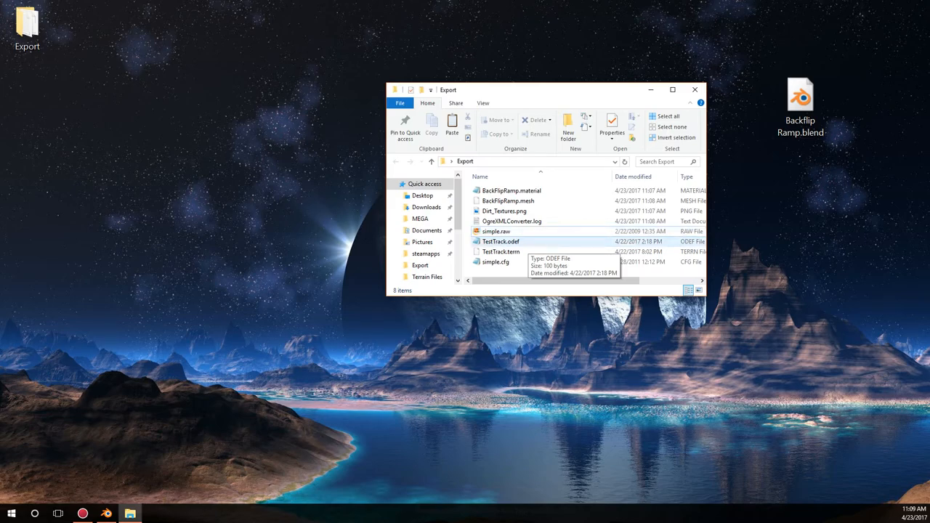
pyautogui.moveTo(500, 251)
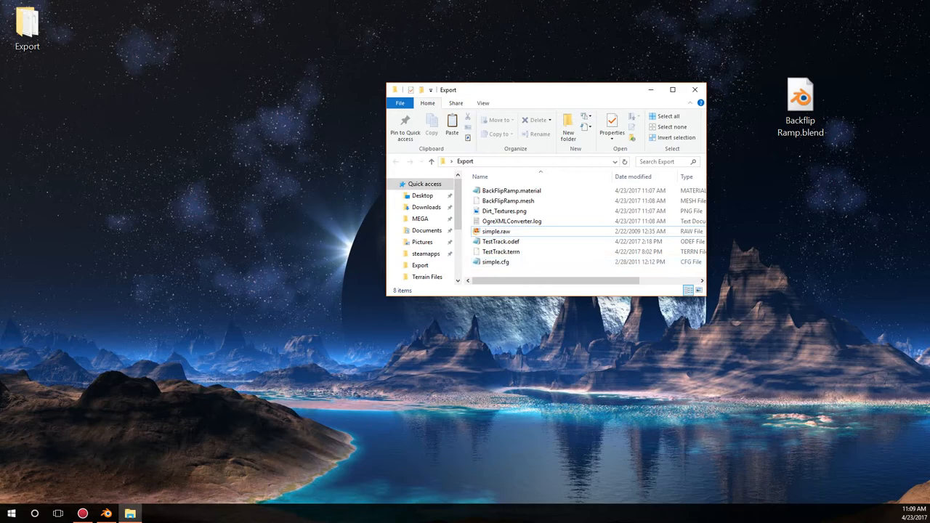
pyautogui.moveTo(501, 241)
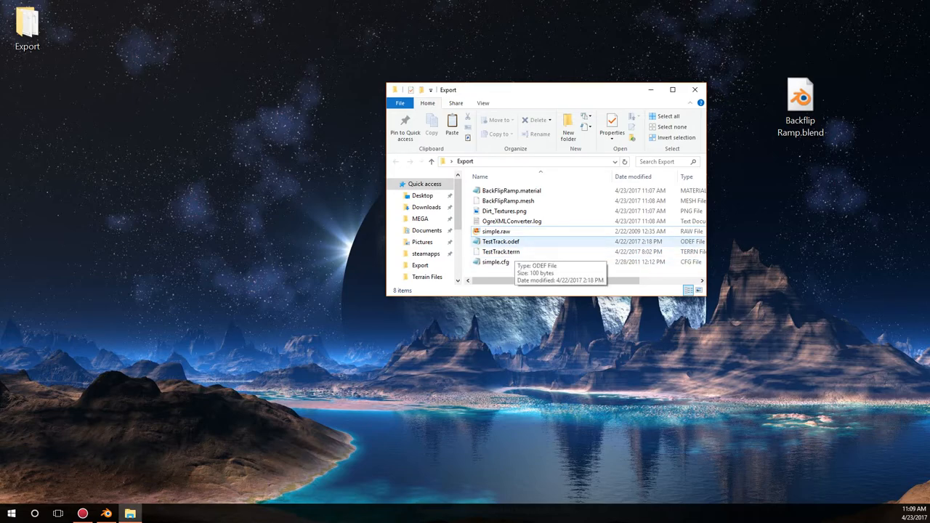
# - Open the copied simple.cfg in Notepad and scroll down to its final terrain material setting
pyautogui.click(495, 262)
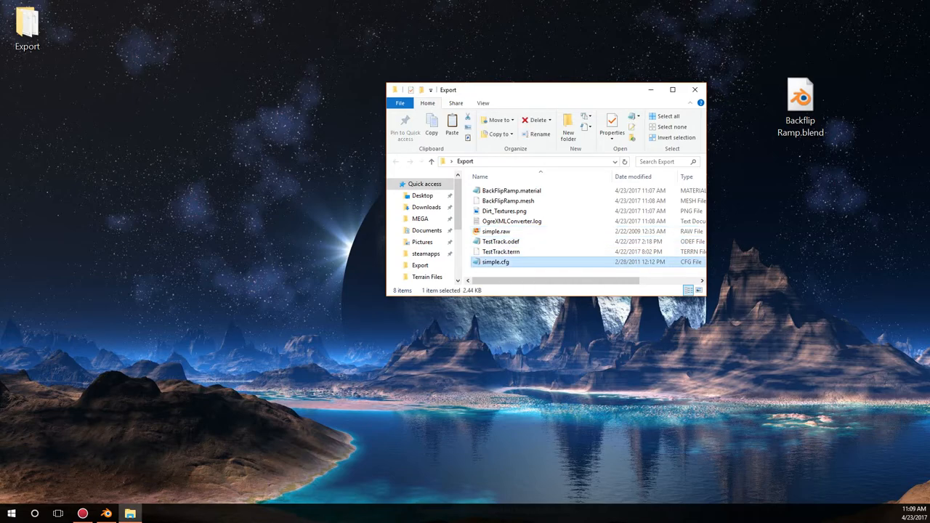
pyautogui.doubleClick(496, 262)
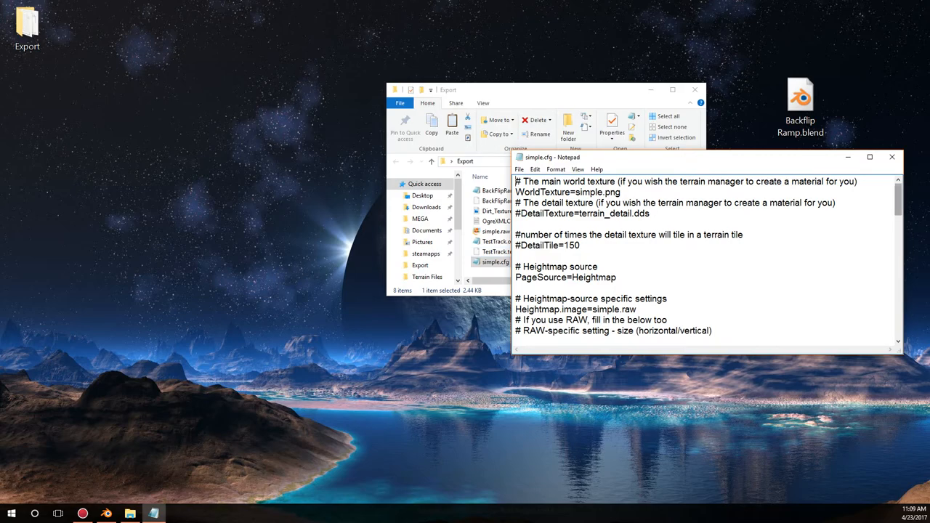
pyautogui.scroll(-3)
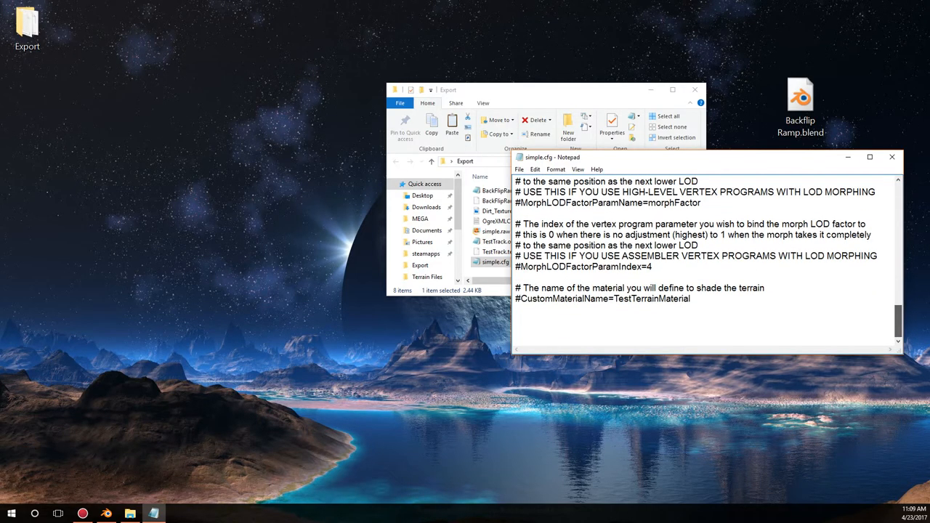
# - Change TestTrack.terrn's name line to BackFlipRamp, edit line 12, and rename the file BackFlipRamp.terrn
pyautogui.rightClick(495, 251)
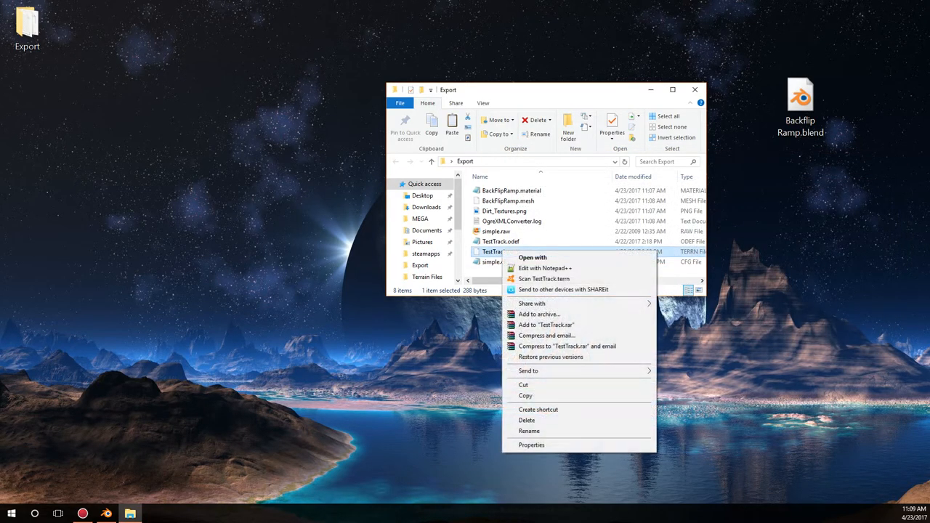
pyautogui.click(544, 268)
pyautogui.write('BackFlo')
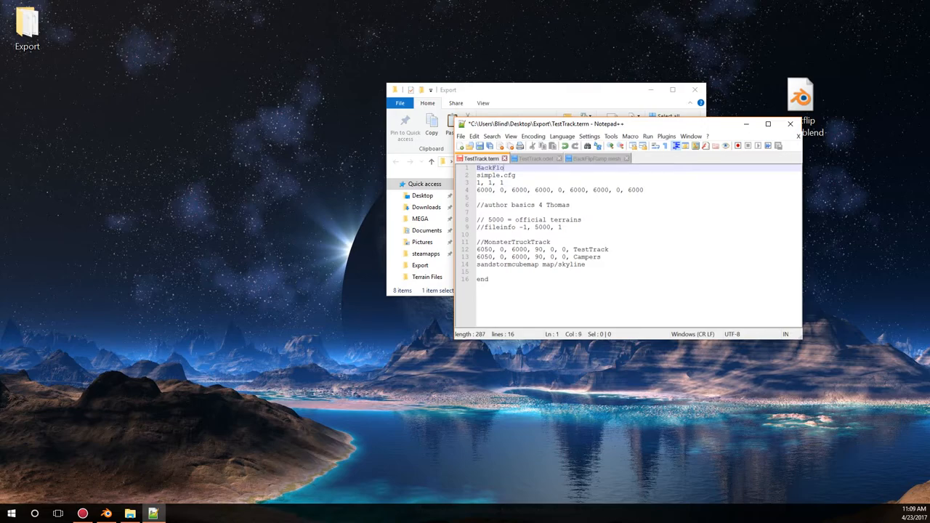
pyautogui.press('BackSpace')
pyautogui.write('ipRamp')
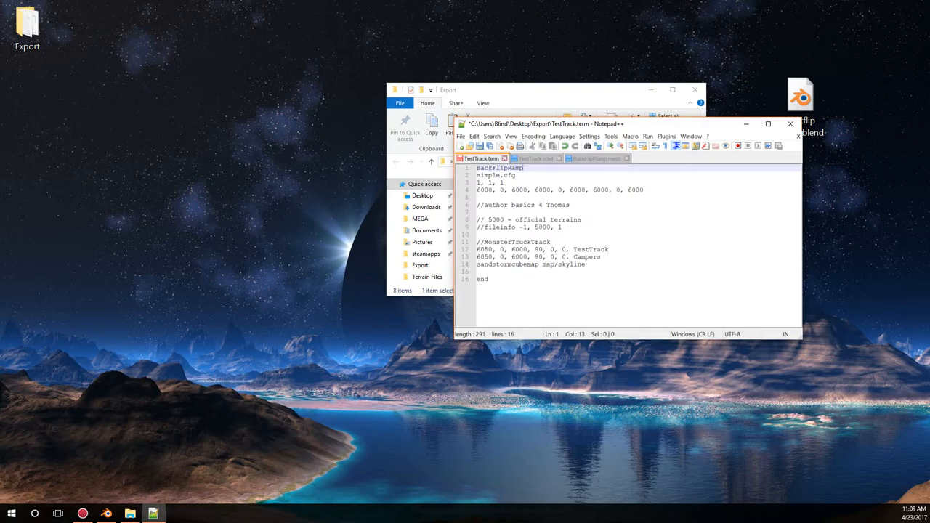
pyautogui.doubleClick(498, 168)
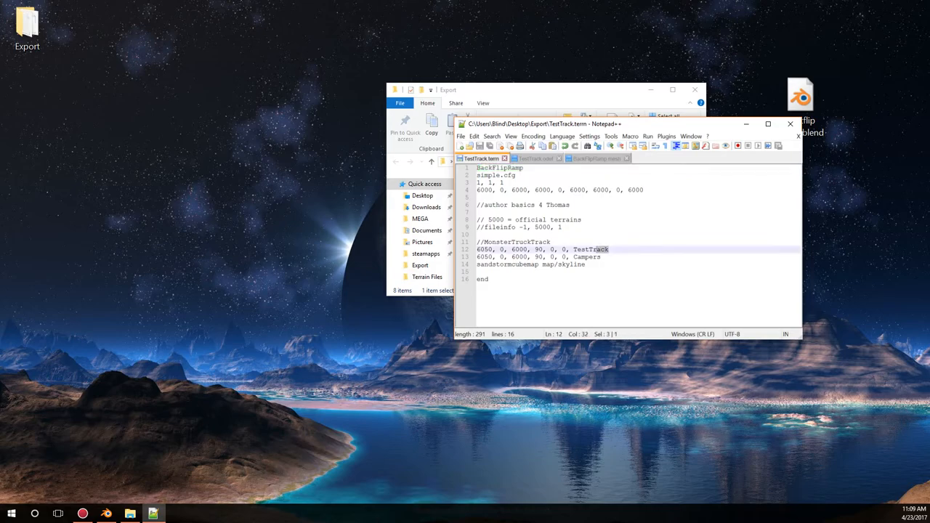
pyautogui.doubleClick(591, 250)
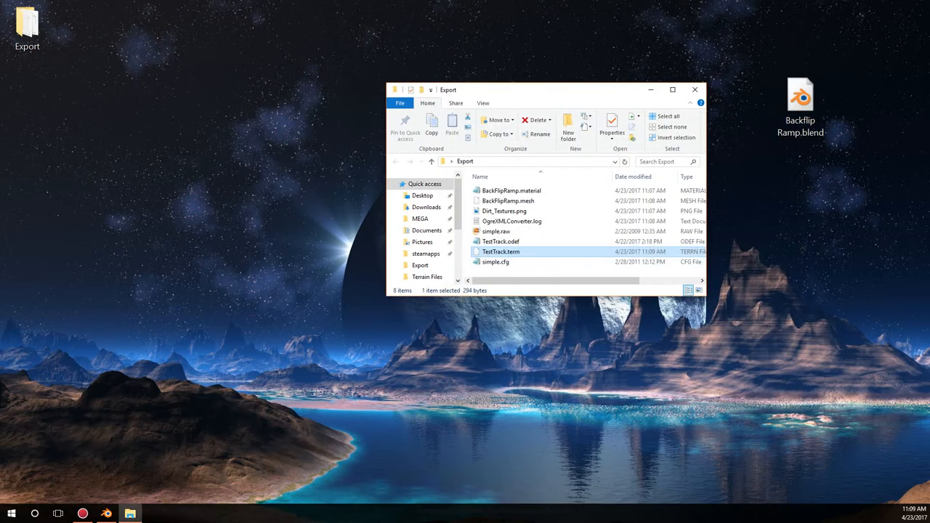
pyautogui.doubleClick(501, 252)
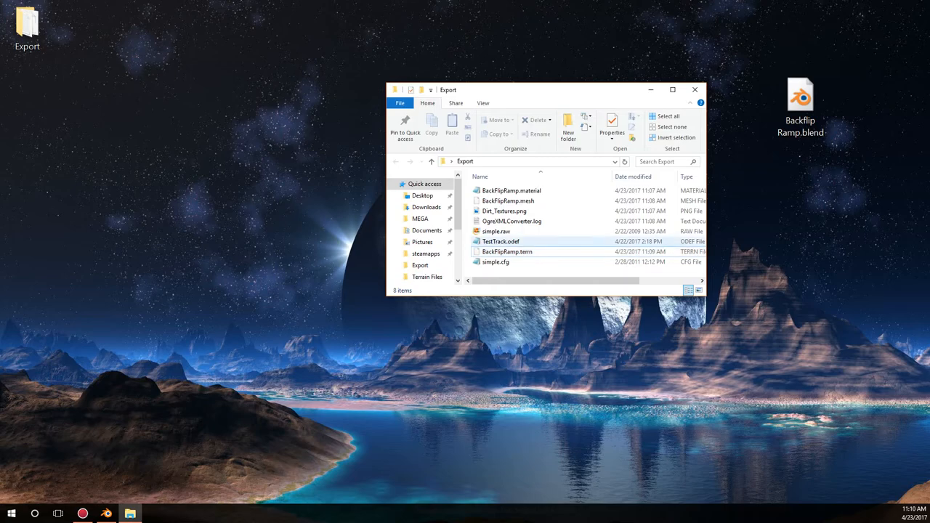
# - Point lines 1 and 5 of TestTrack.odef at BackFlipRamp.mesh
pyautogui.click(501, 241)
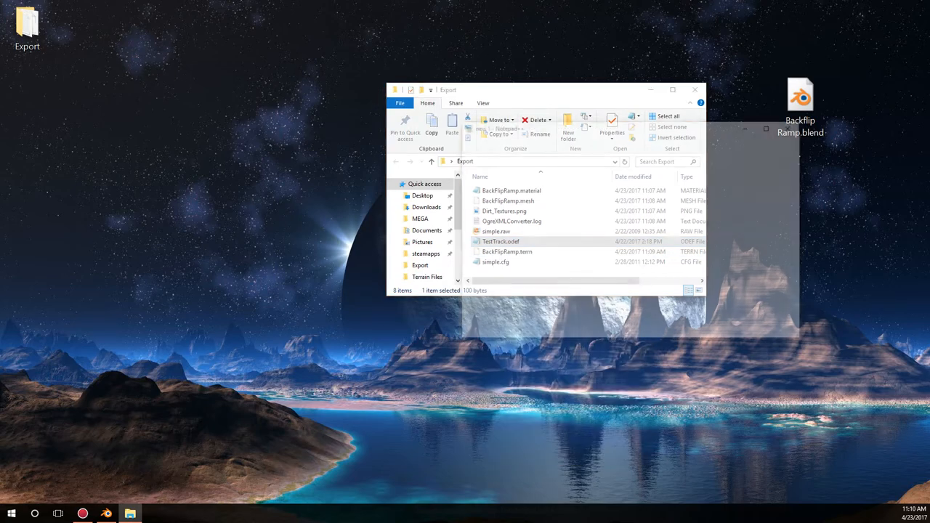
pyautogui.doubleClick(500, 241)
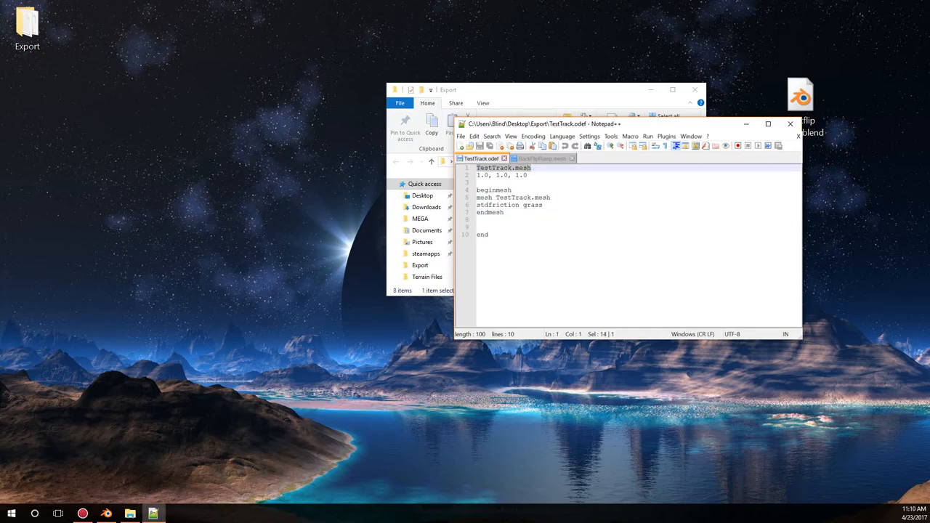
pyautogui.write('BackFlipRamp')
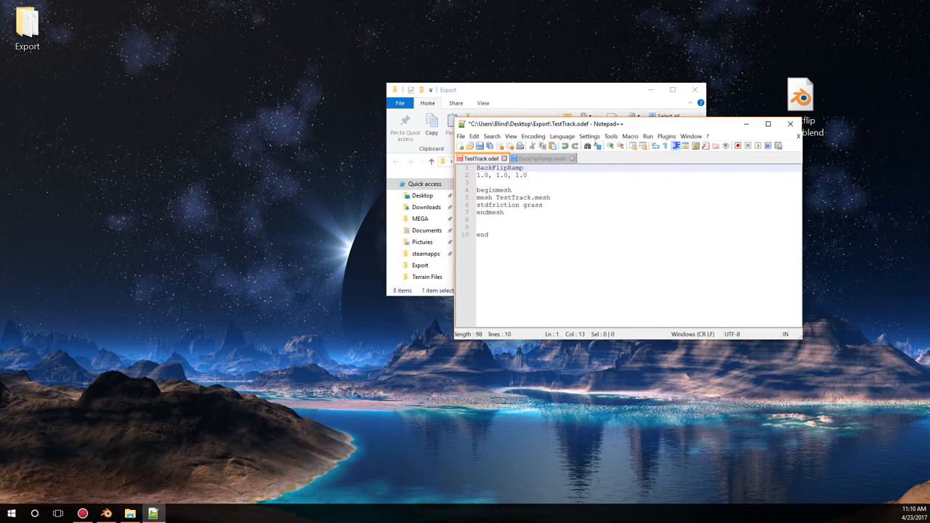
pyautogui.write('.mesh')
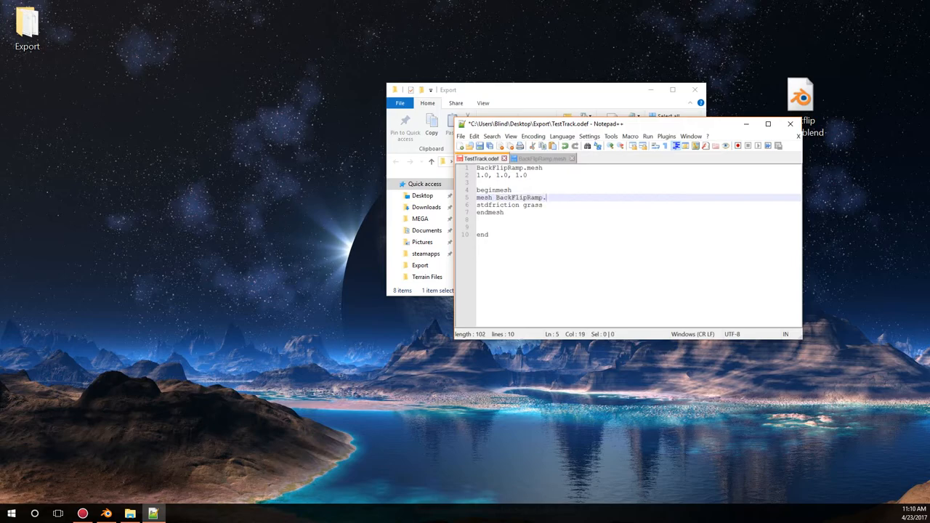
pyautogui.write('mesh')
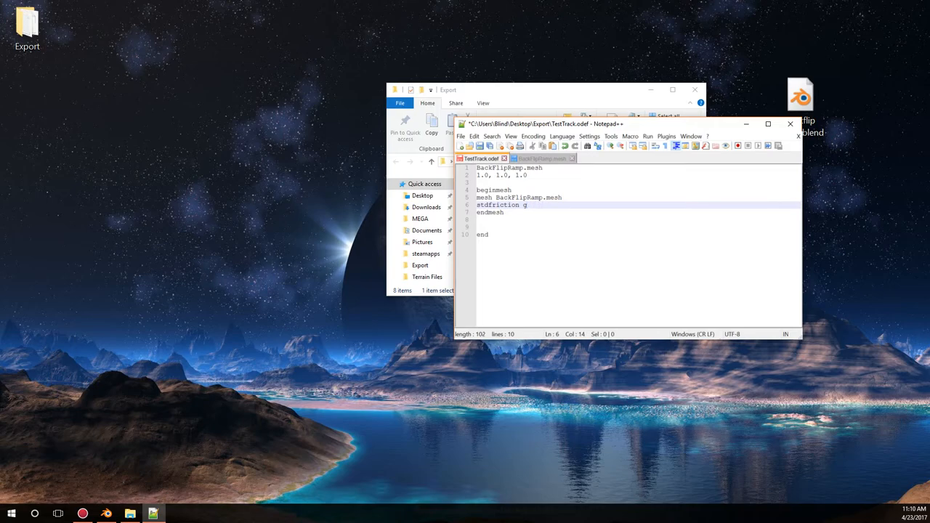
# - Set stdfriction to grass, then rename the file to BackFlipRamp.odef
pyautogui.write('and')
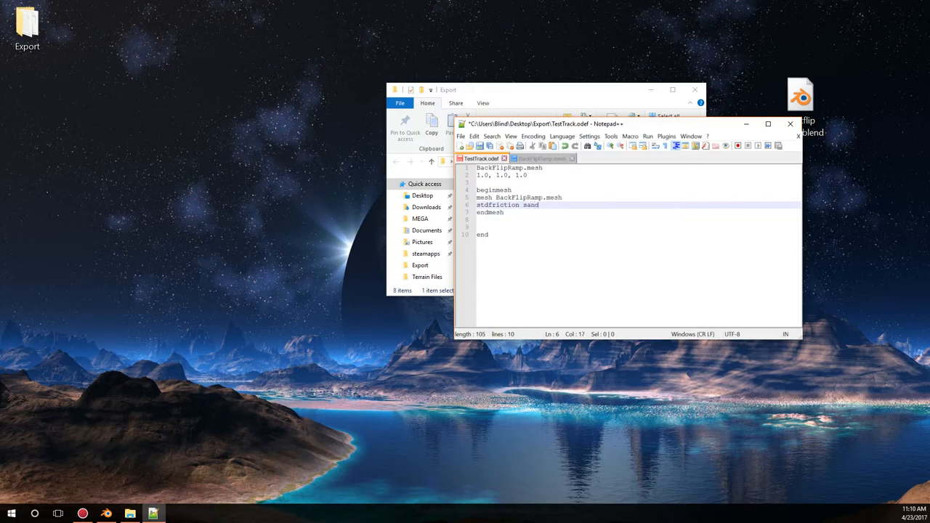
pyautogui.write('snow')
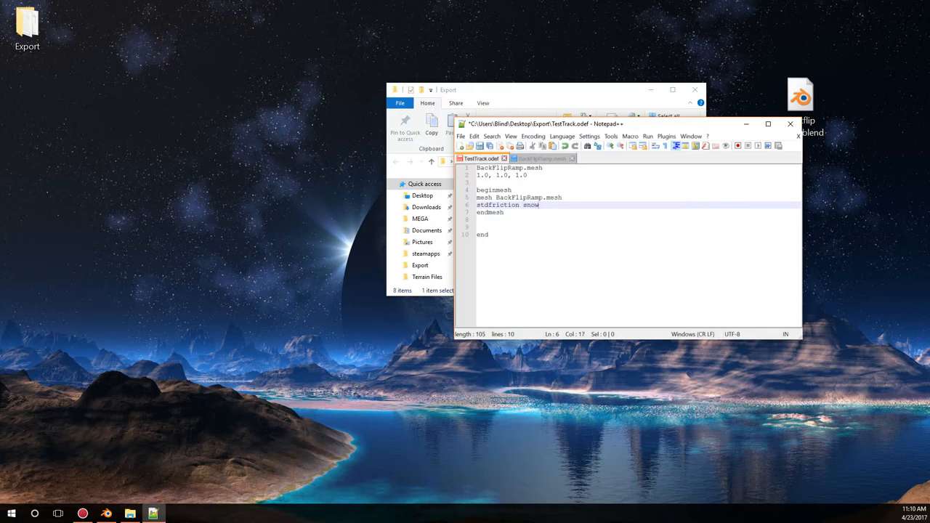
pyautogui.write('ice')
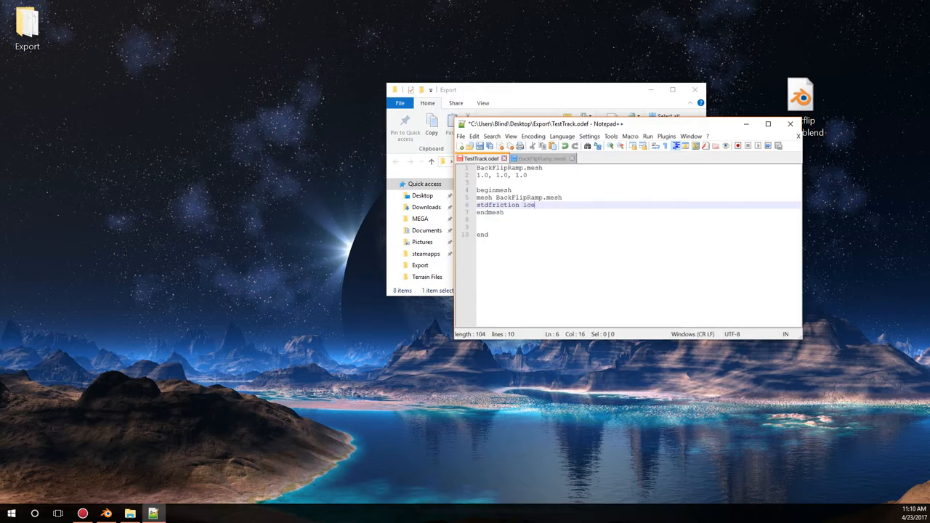
pyautogui.write('grass')
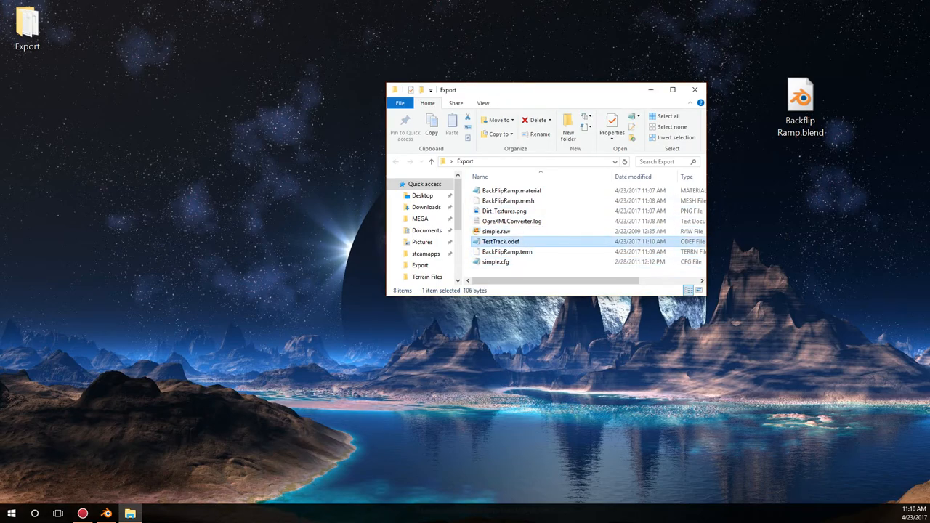
pyautogui.click(501, 241)
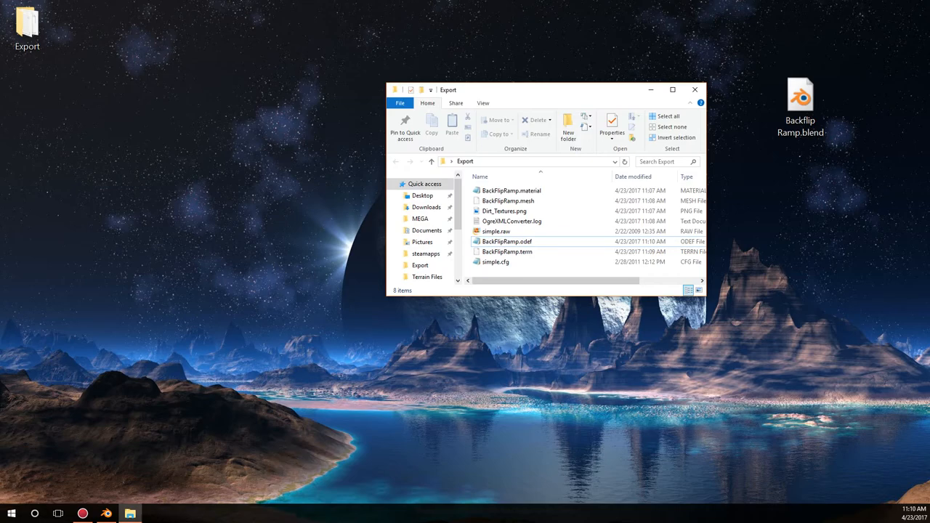
pyautogui.click(496, 262)
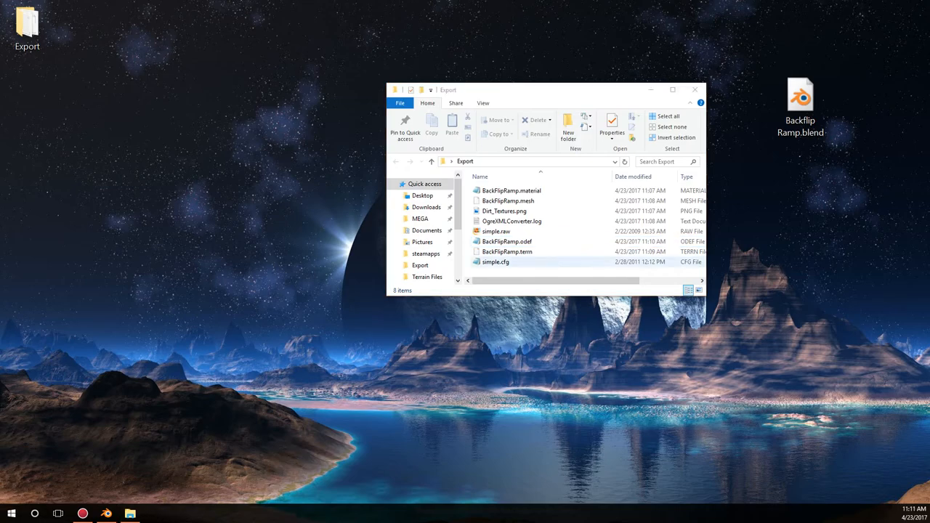
# - Create BackFlipRamp.zip on the desktop holding all eight Export files, and verify its contents
pyautogui.click(507, 242)
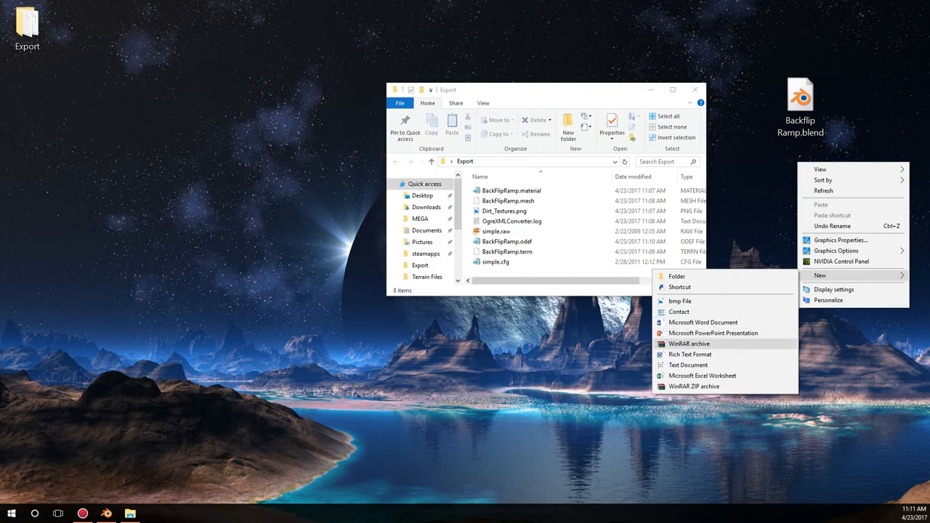
pyautogui.click(693, 386)
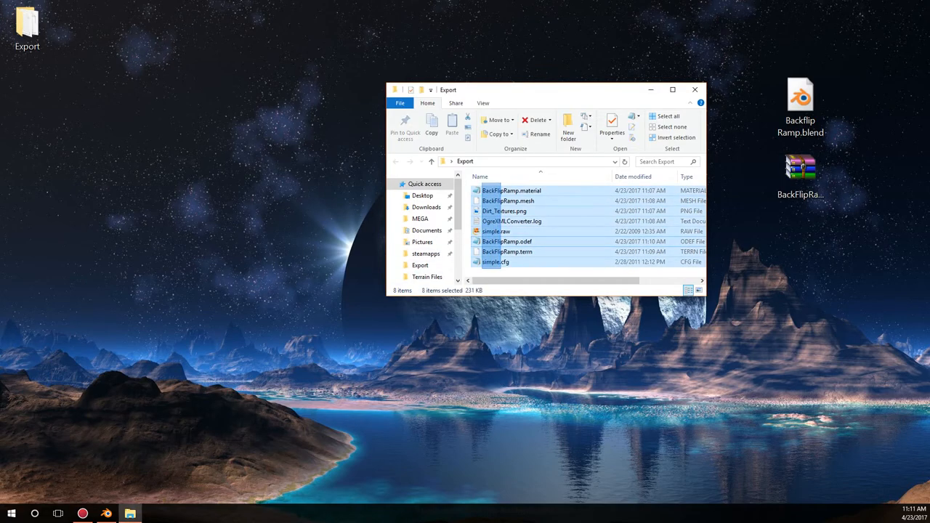
pyautogui.click(799, 174)
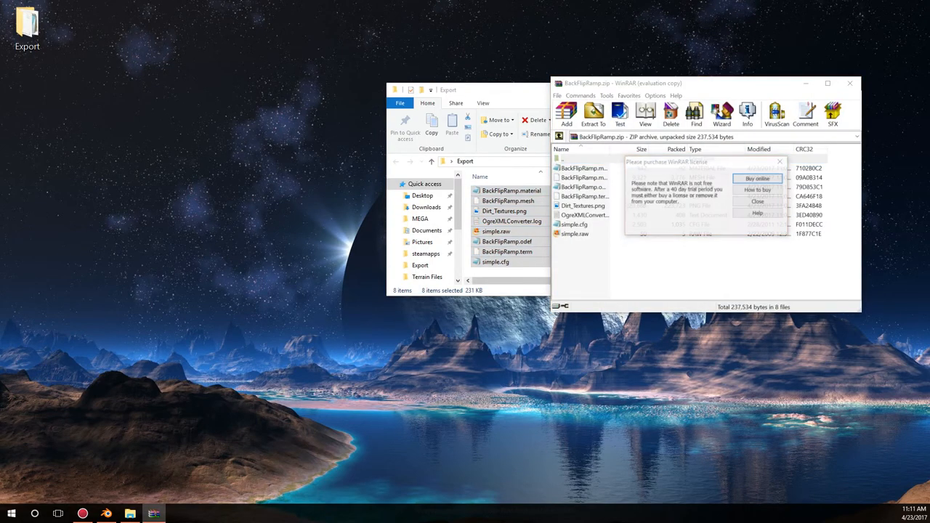
pyautogui.click(757, 201)
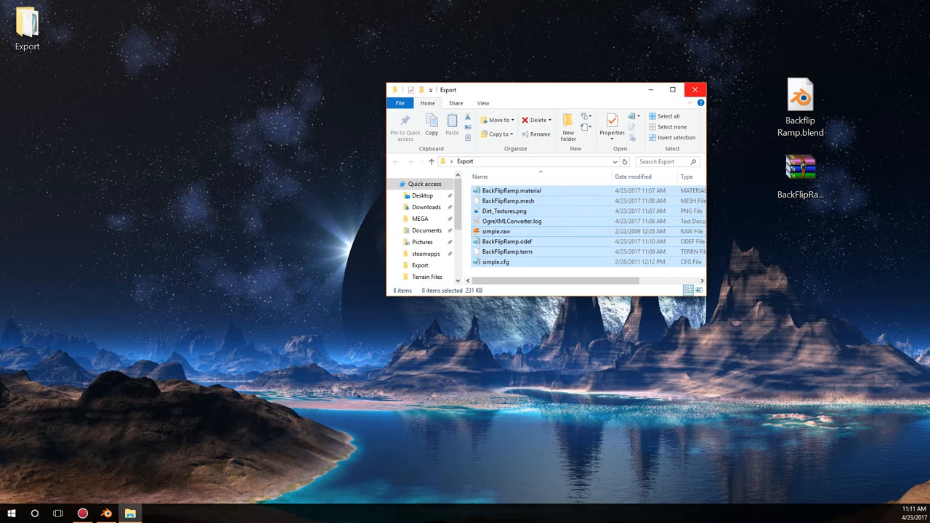
# - Close the Export window and browse Documents into the Rigs of Rods 0.38 folder
pyautogui.click(694, 89)
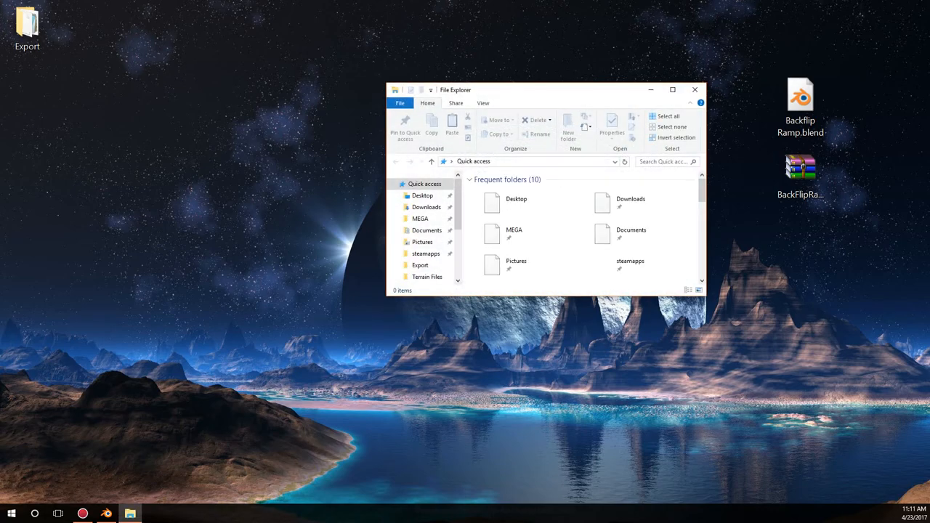
pyautogui.click(427, 230)
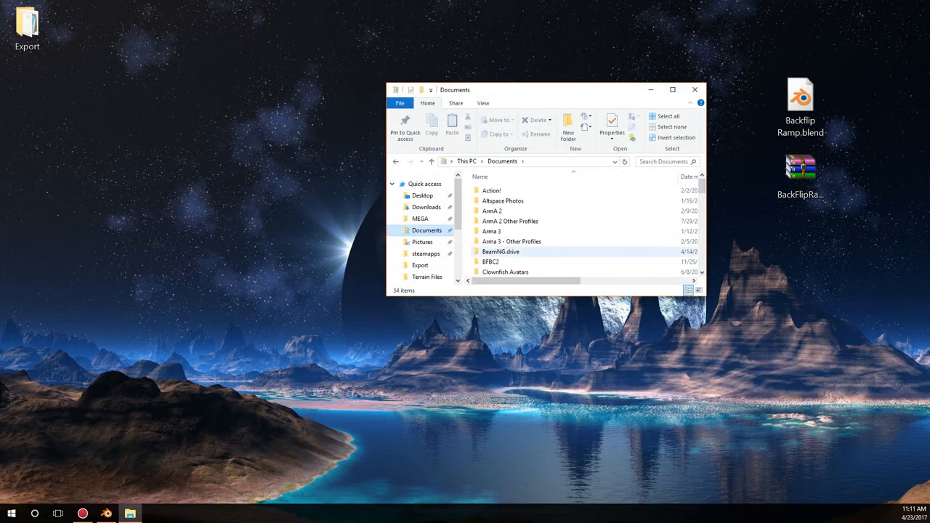
pyautogui.scroll(-3)
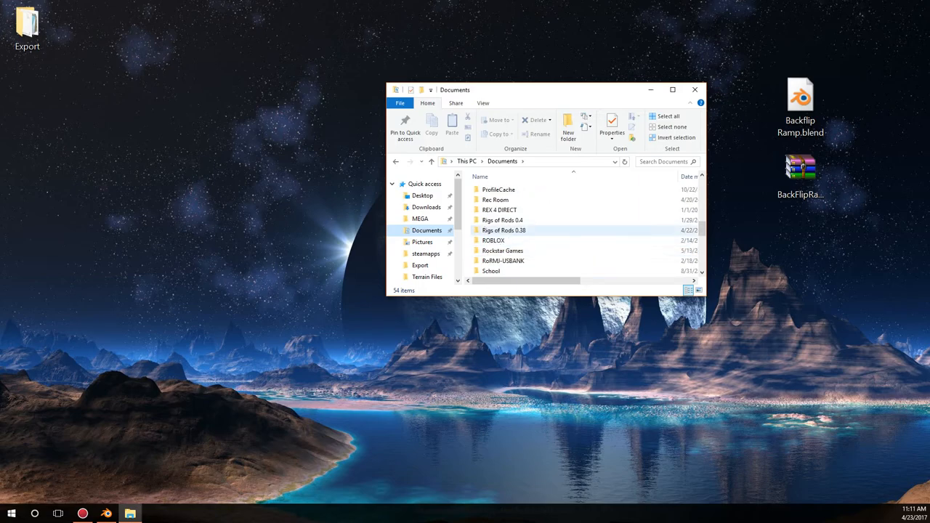
pyautogui.doubleClick(504, 231)
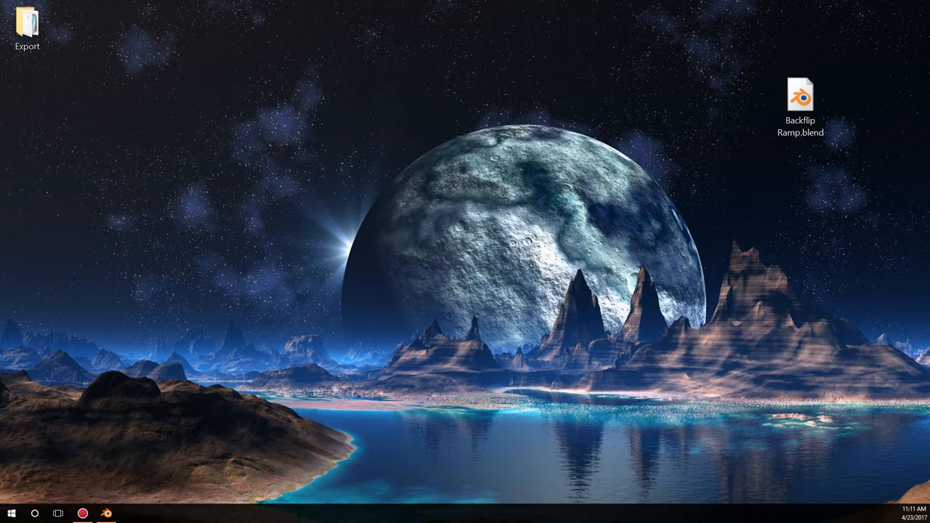
# - Launch Rigs of Rods, load the BackFlipRamp terrain, and spawn an offroad monster truck
pyautogui.click(105, 514)
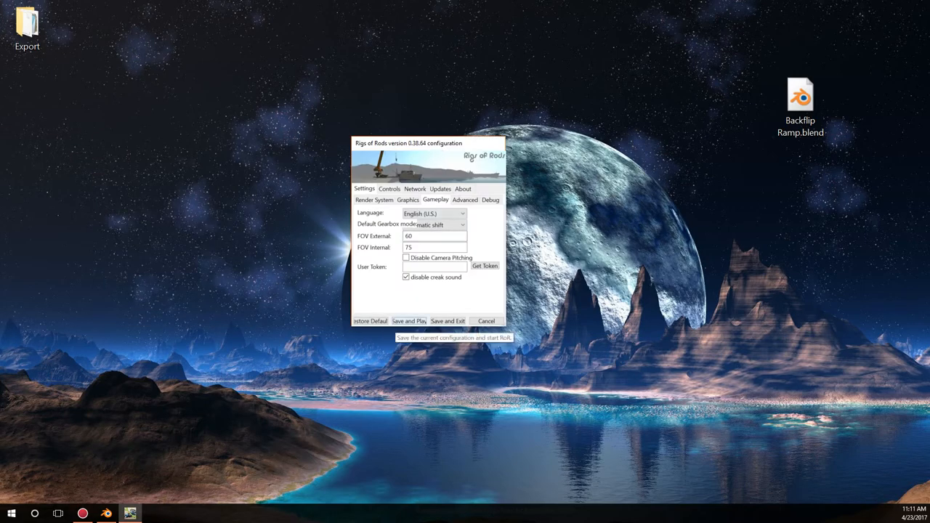
pyautogui.click(409, 320)
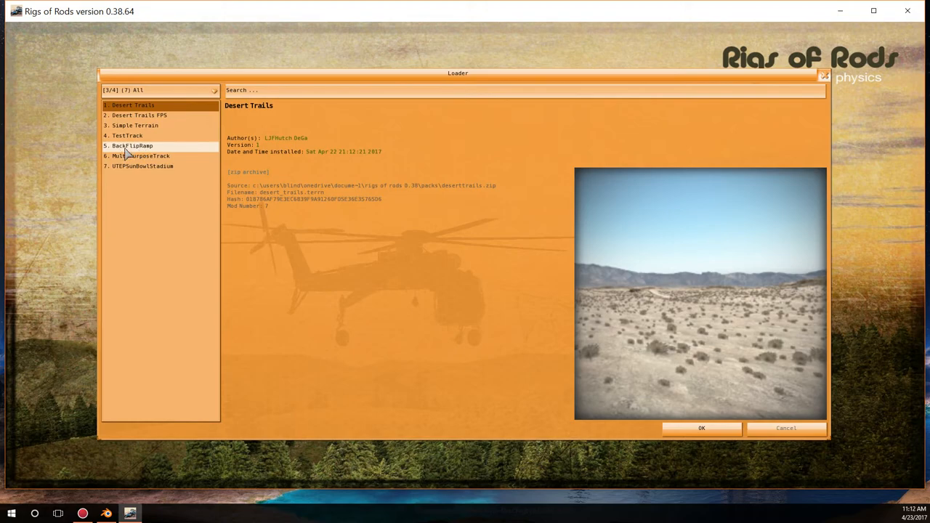
pyautogui.click(160, 90)
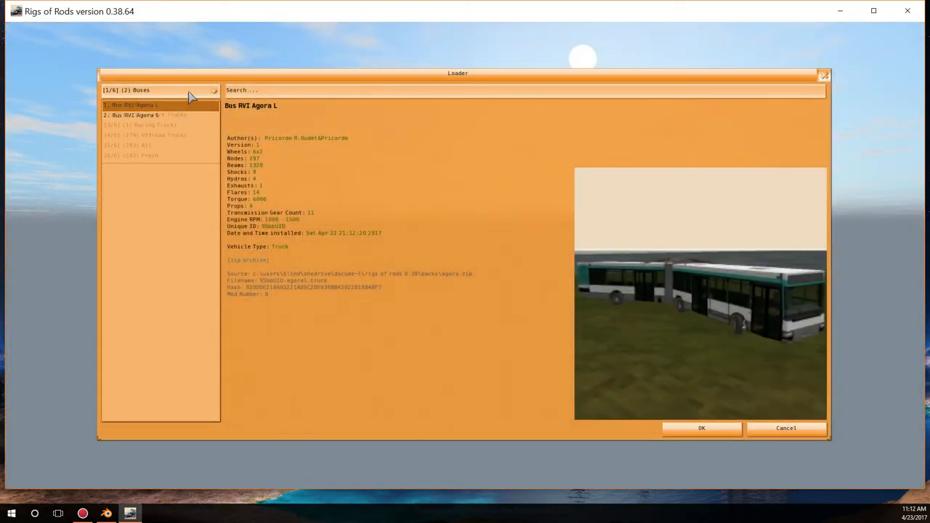
pyautogui.click(160, 89)
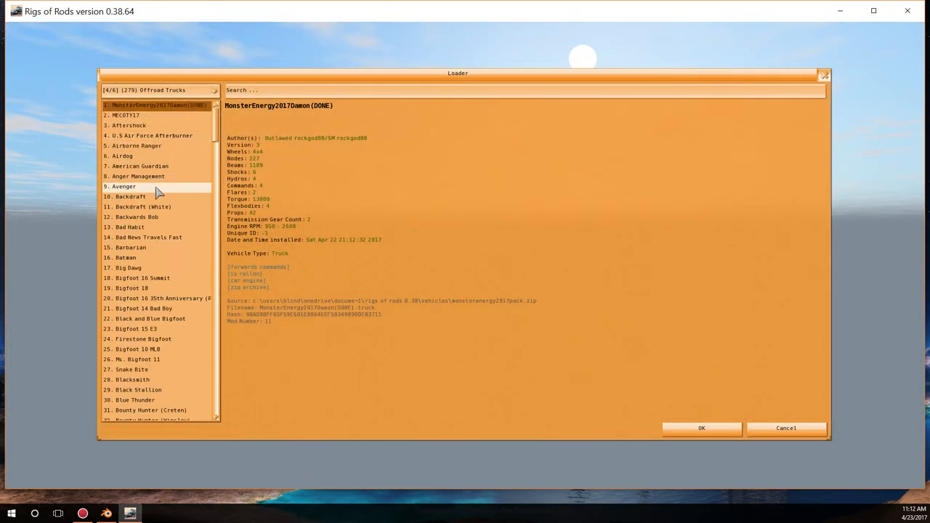
pyautogui.click(700, 428)
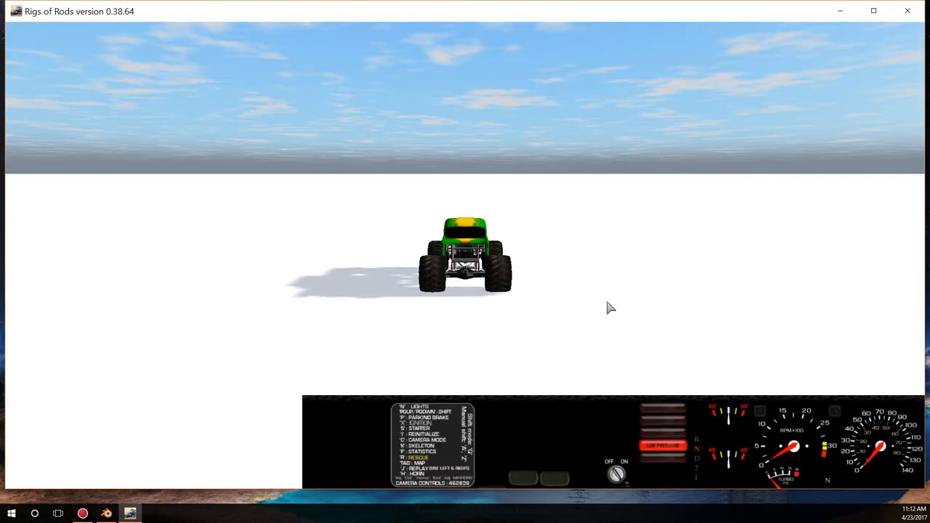